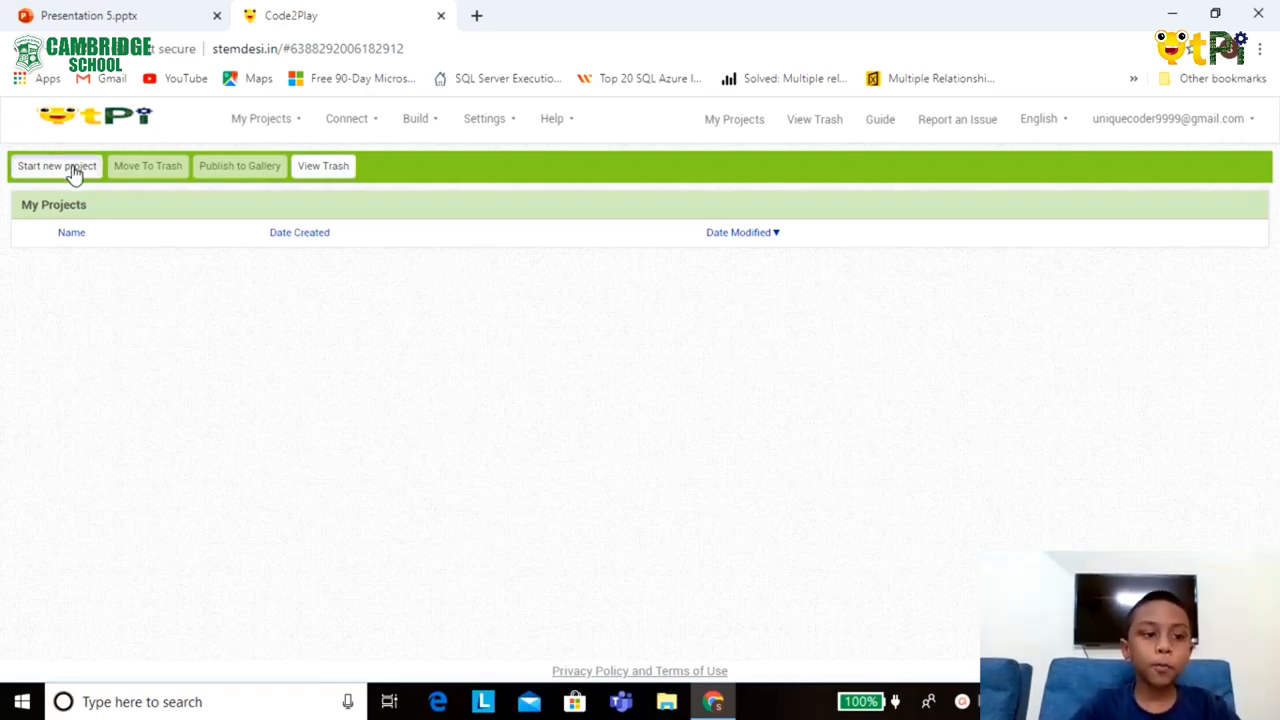
# Start a new Code2Play project named 'wite_bord'.
pyautogui.click(56, 166)
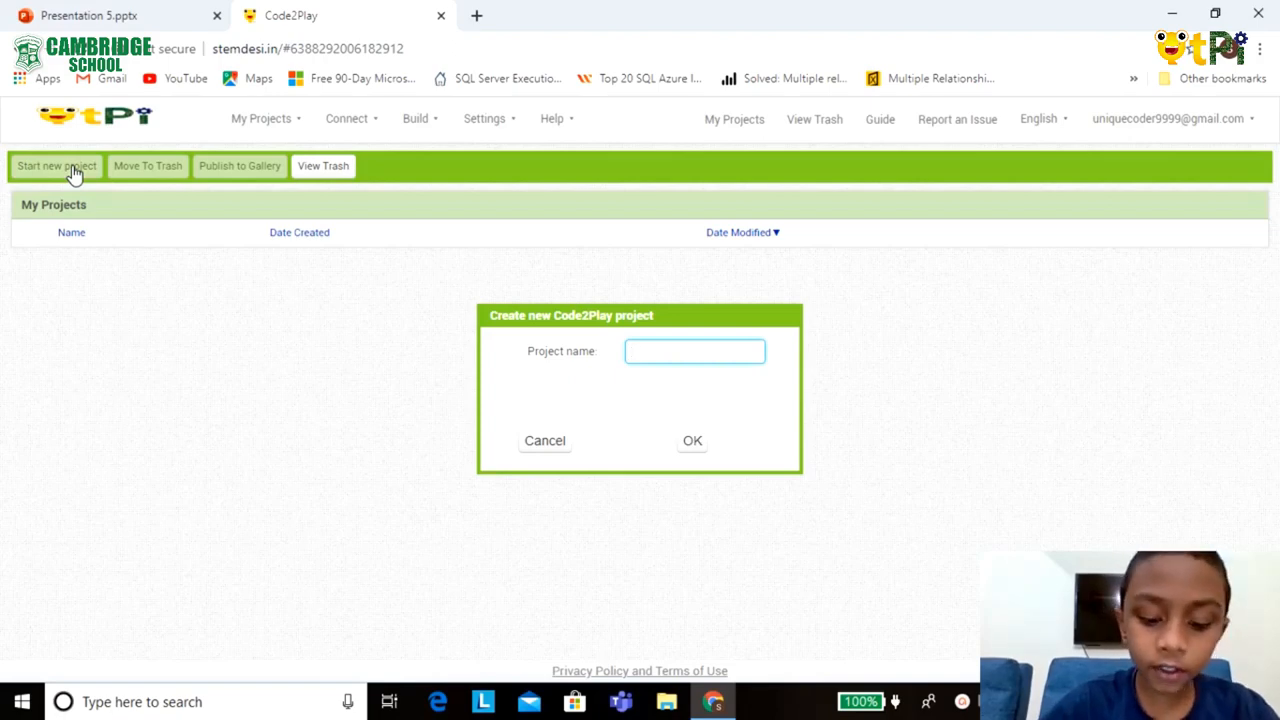
pyautogui.write('write_')
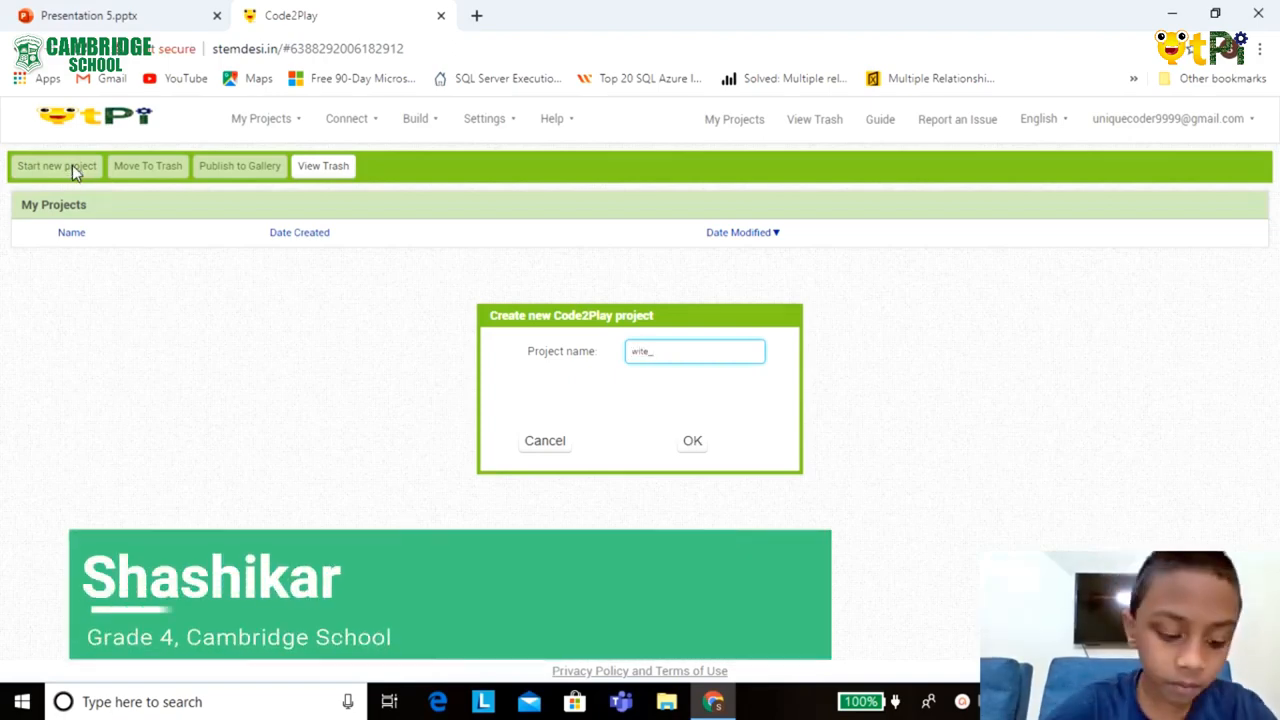
pyautogui.write('bord')
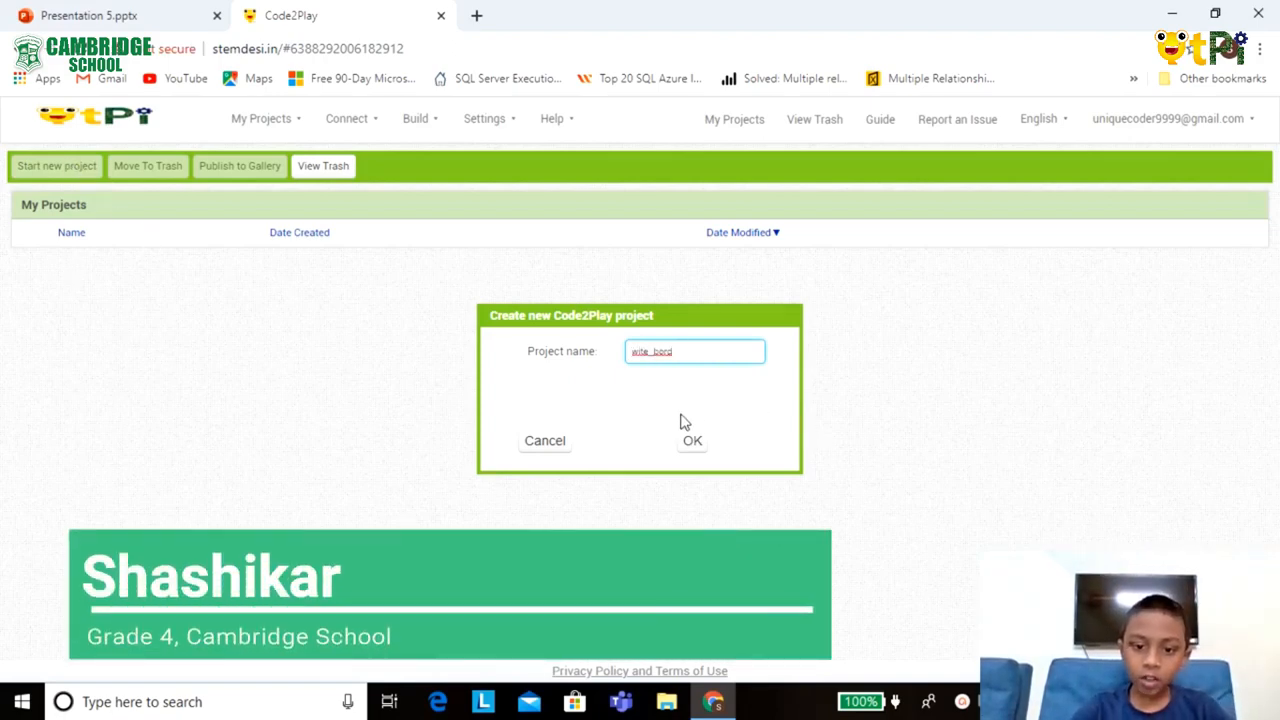
pyautogui.click(692, 440)
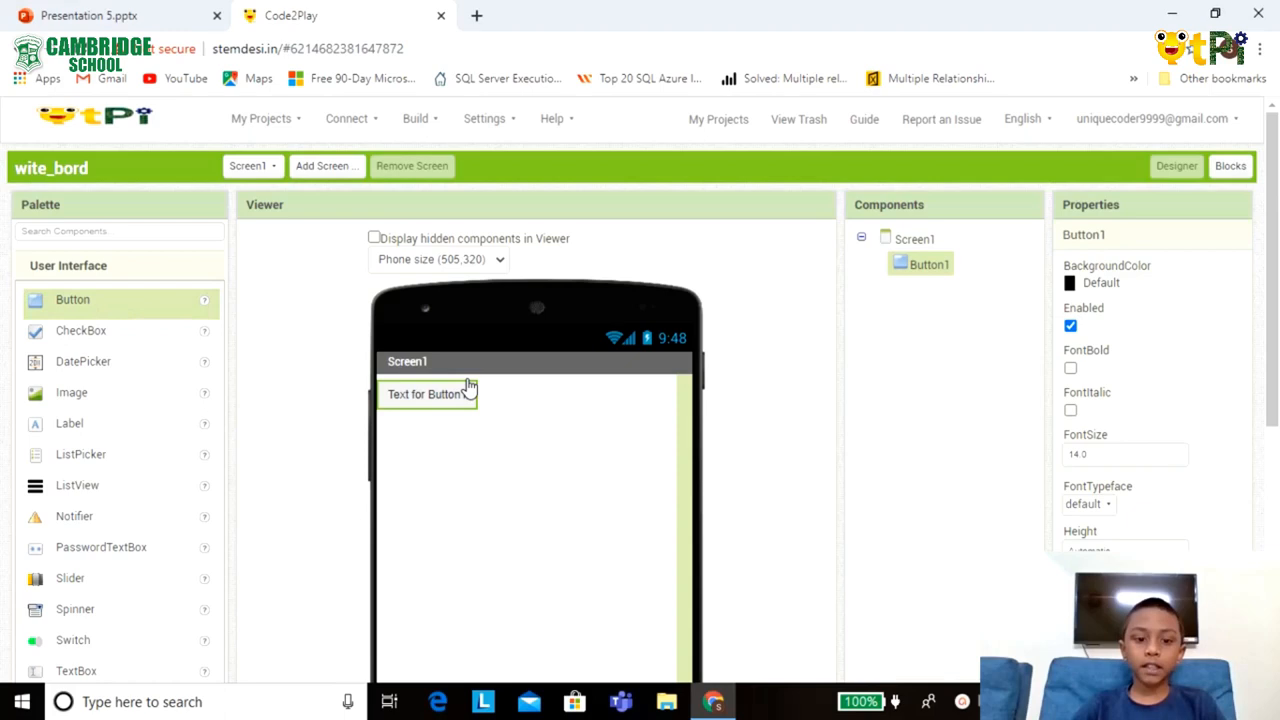
# Rename Button1 to 'wipe_sreen' and set its Text to 'wipe screen'.
pyautogui.scroll(-3)
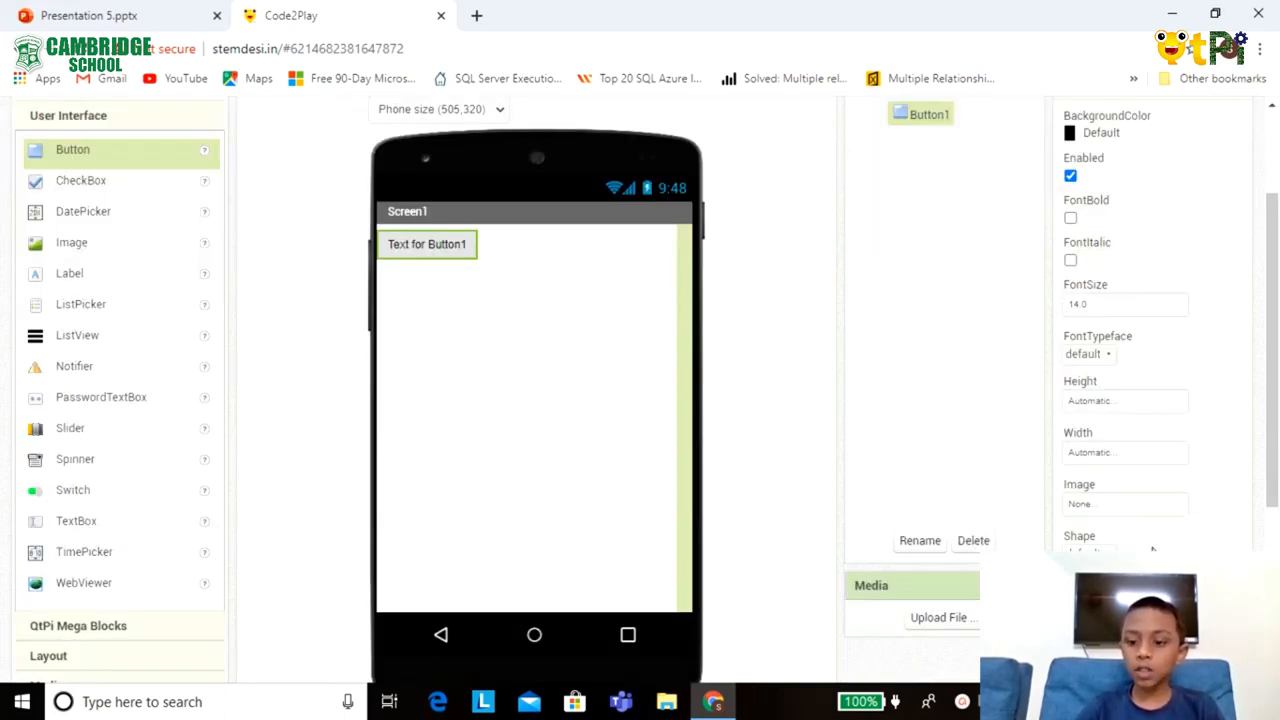
pyautogui.click(919, 540)
pyautogui.write('wip')
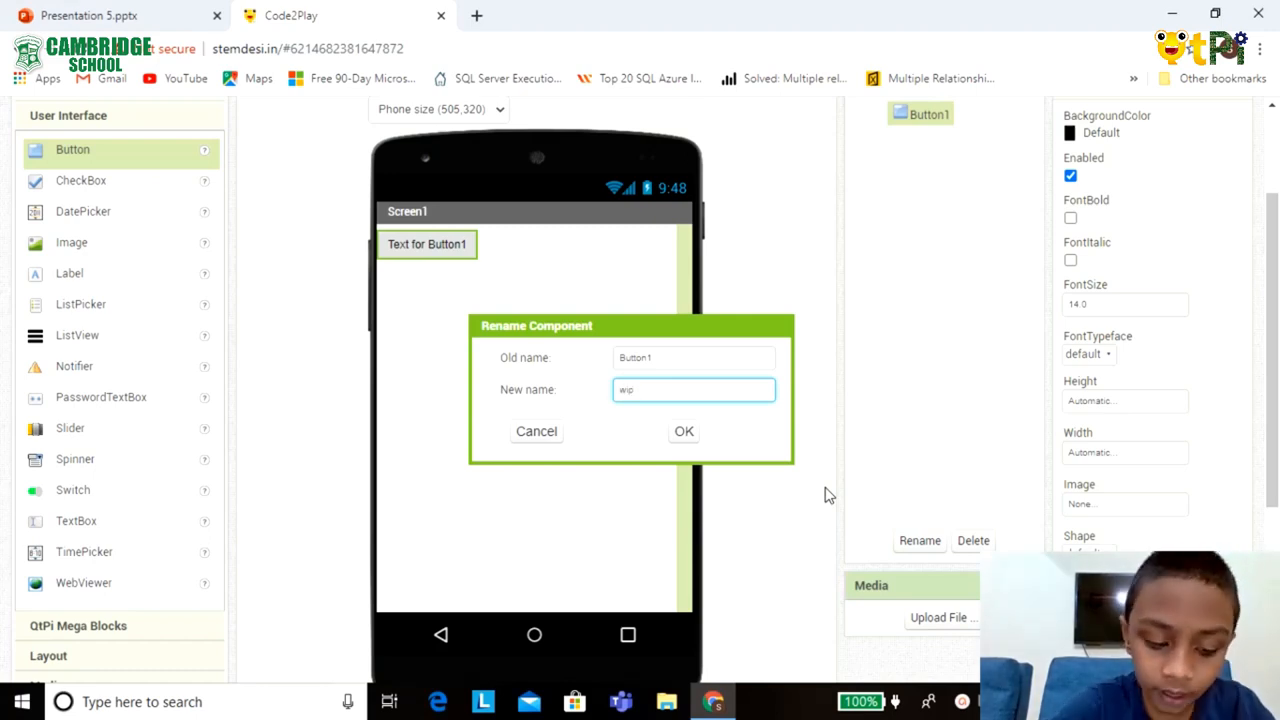
pyautogui.click(684, 431)
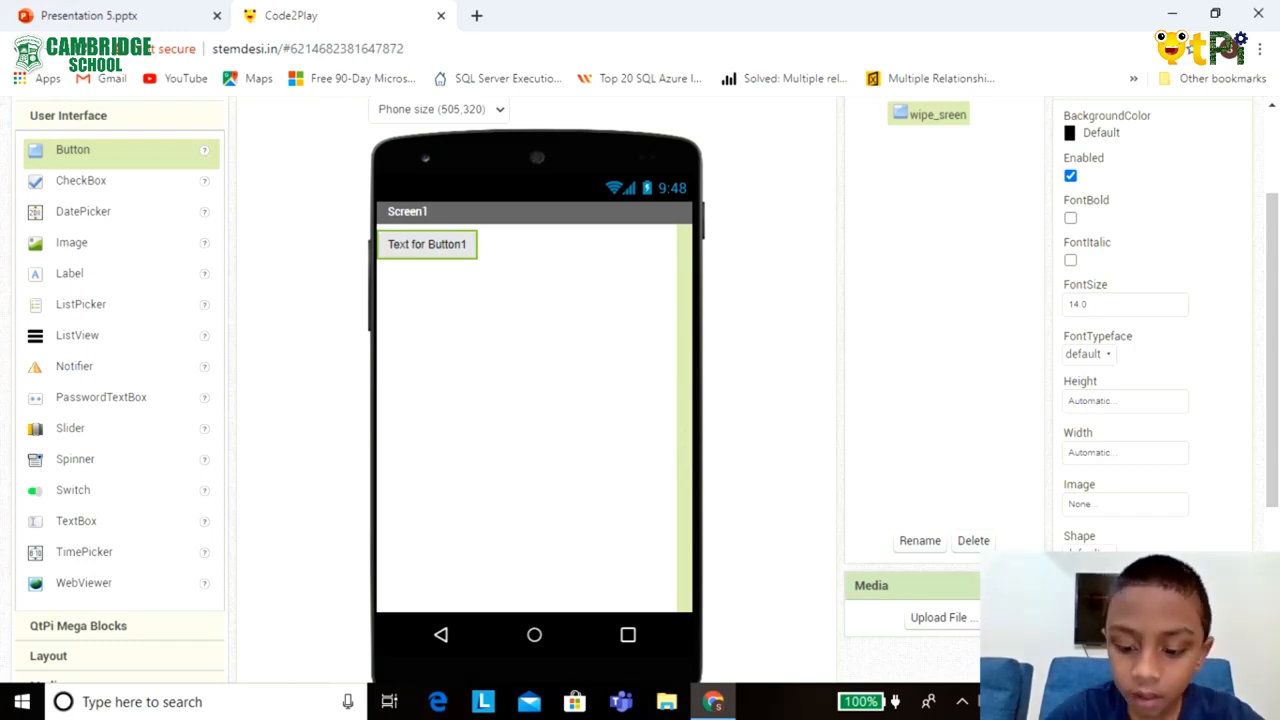
pyautogui.write('wipe screen')
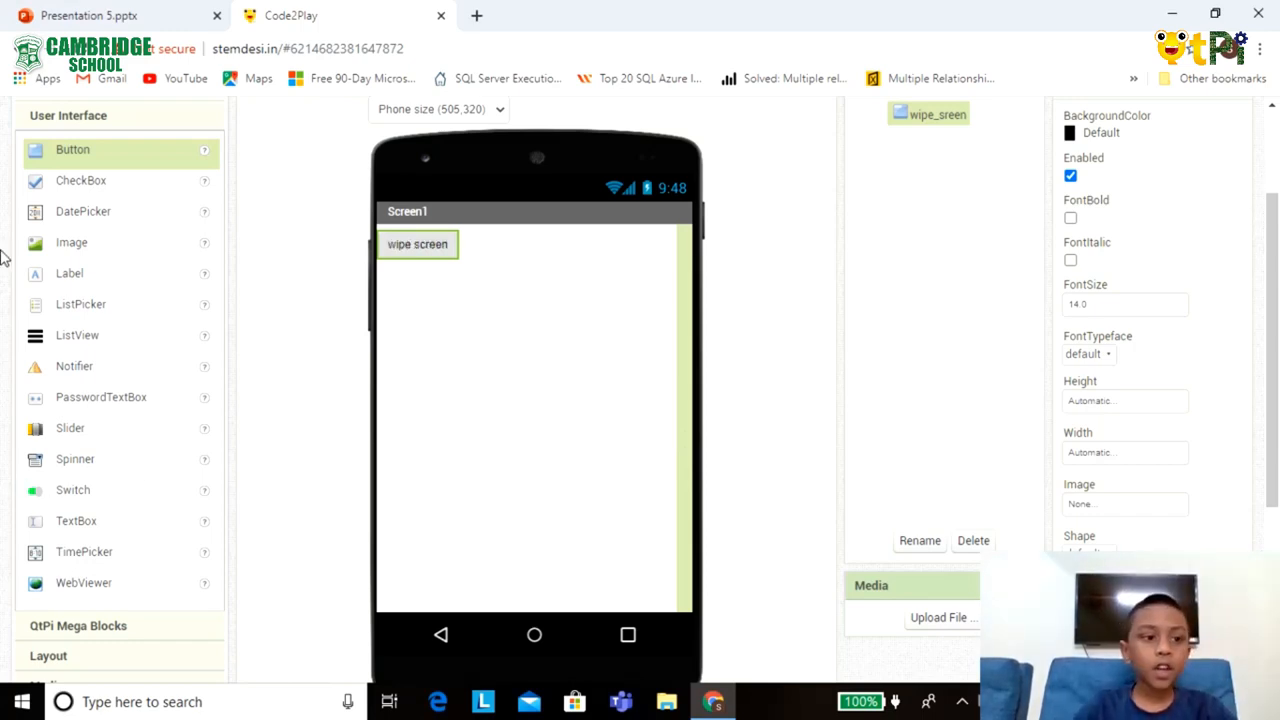
pyautogui.scroll(3)
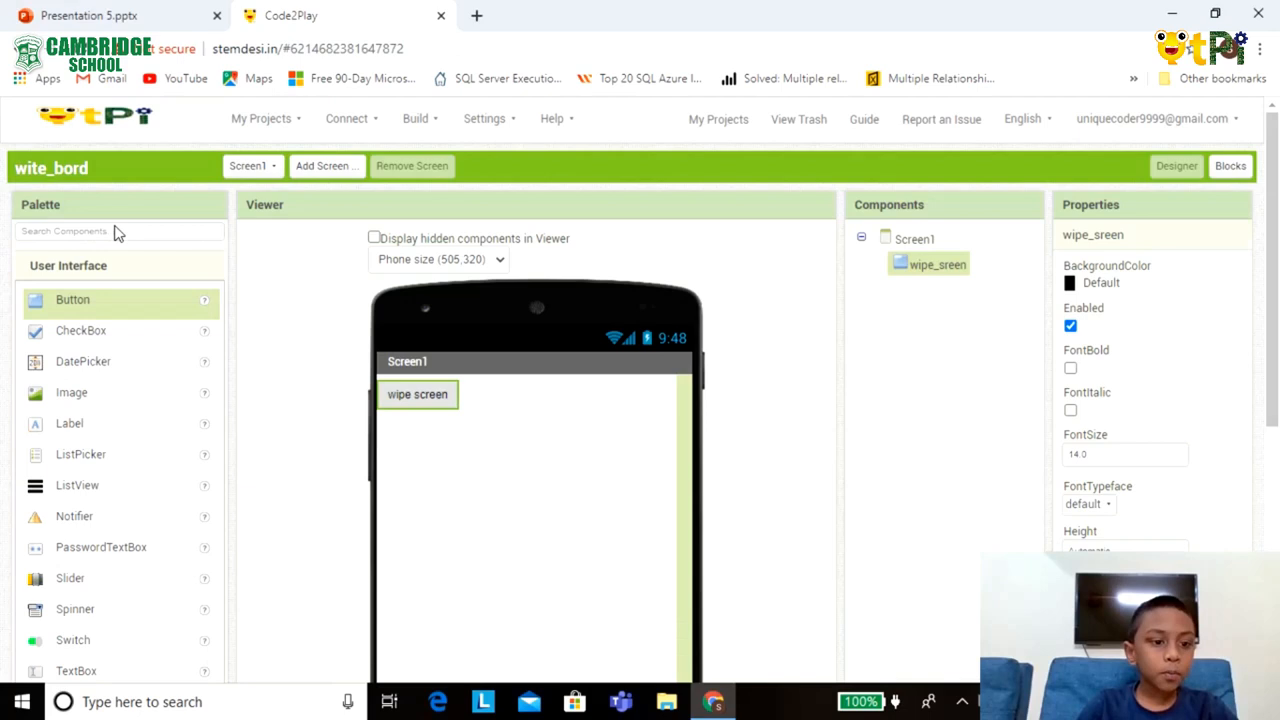
# Add Canvas1 below the button with Height and Width set to Fill parent.
pyautogui.click(118, 231)
pyautogui.write('c')
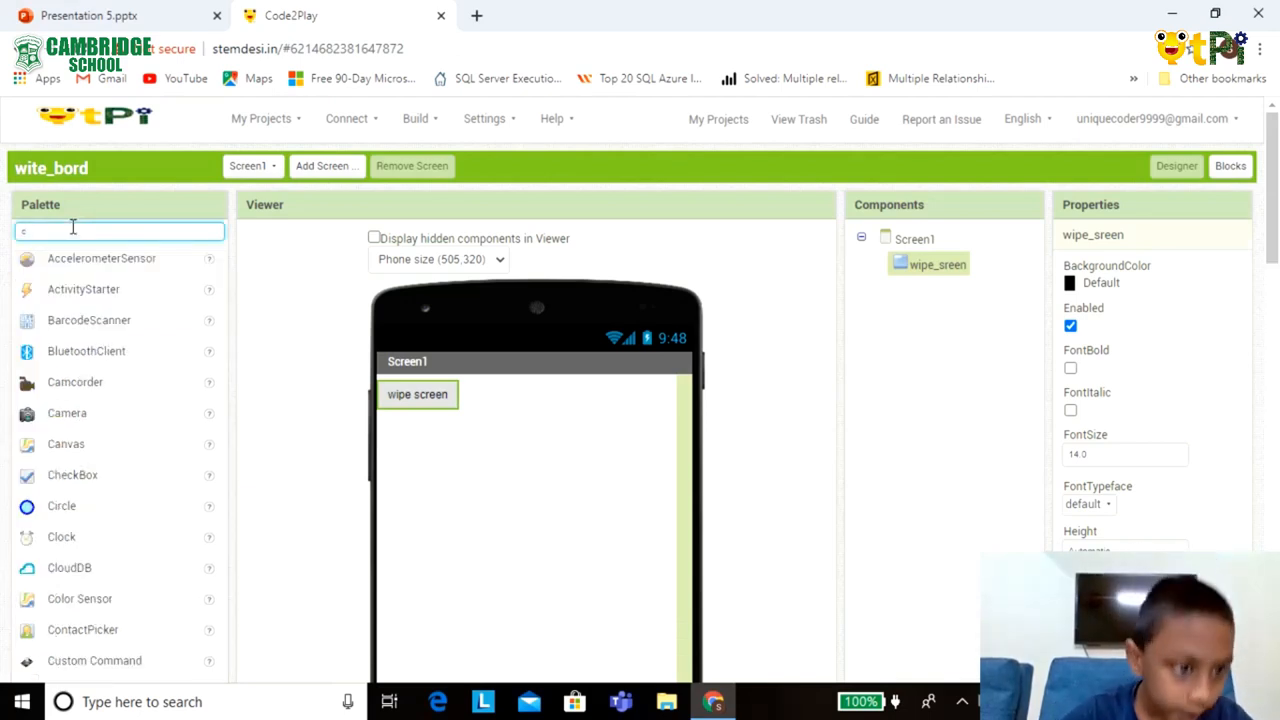
pyautogui.write('a')
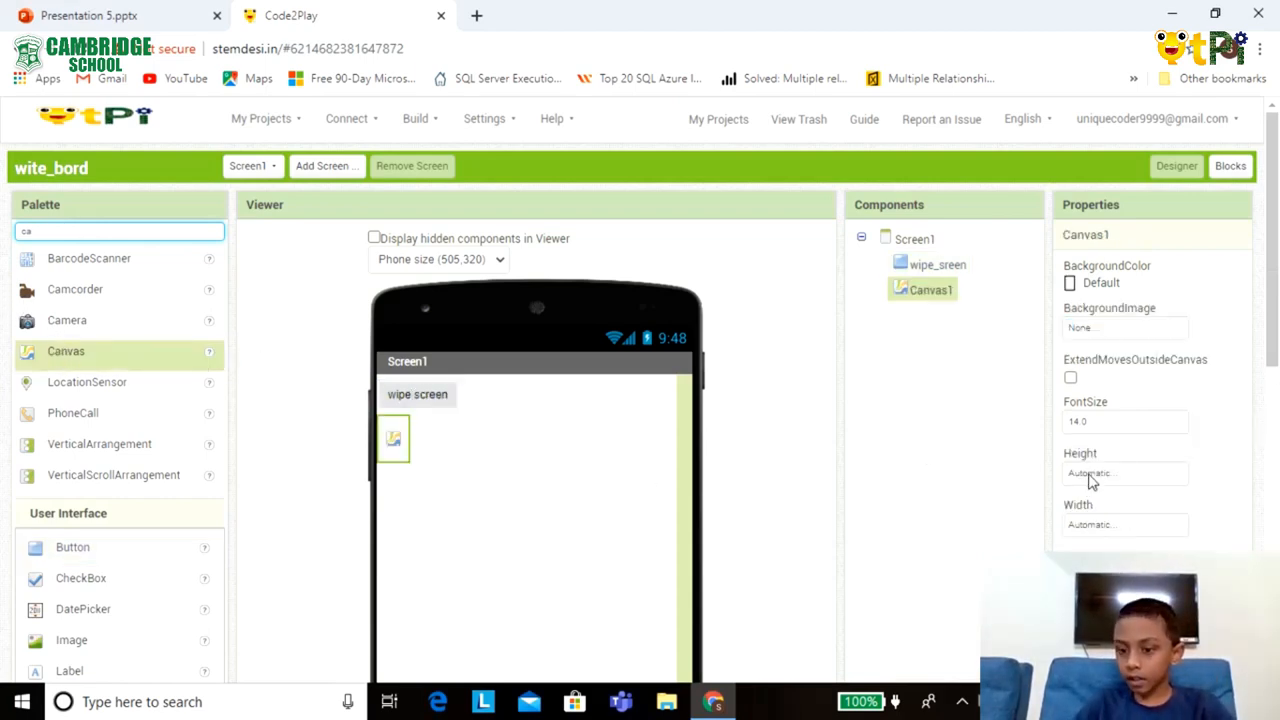
pyautogui.click(1123, 473)
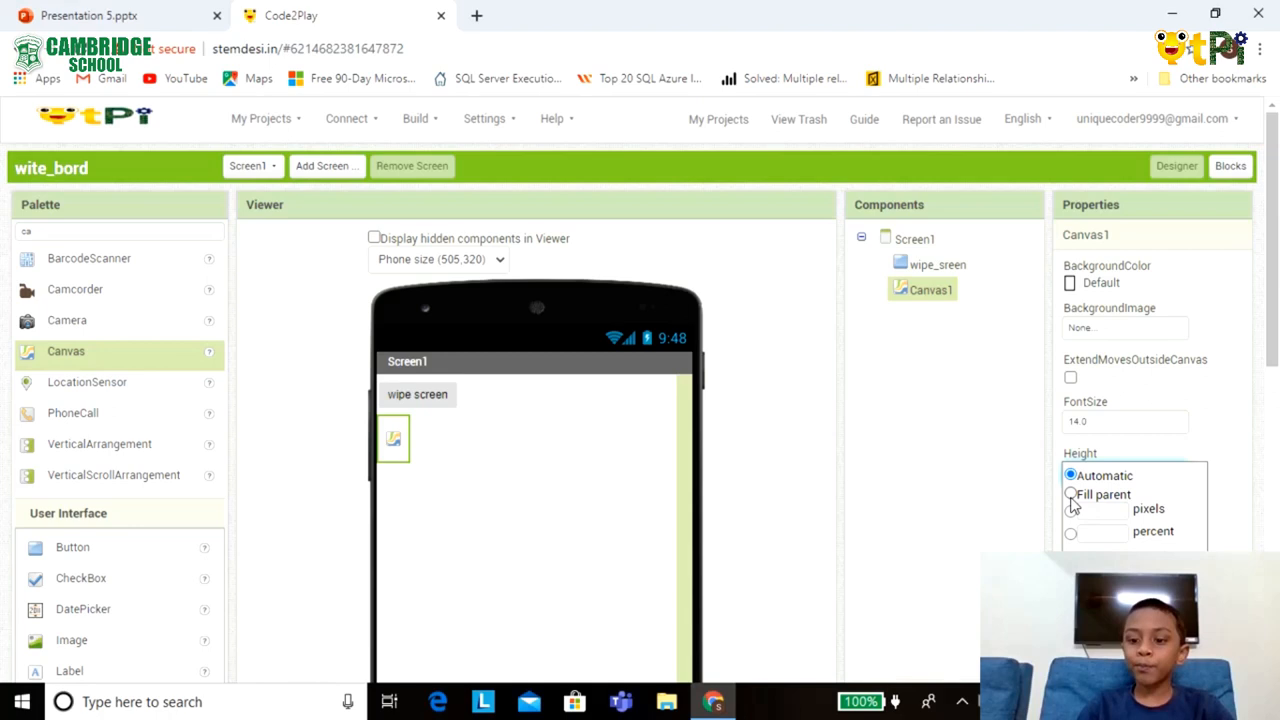
pyautogui.click(1071, 494)
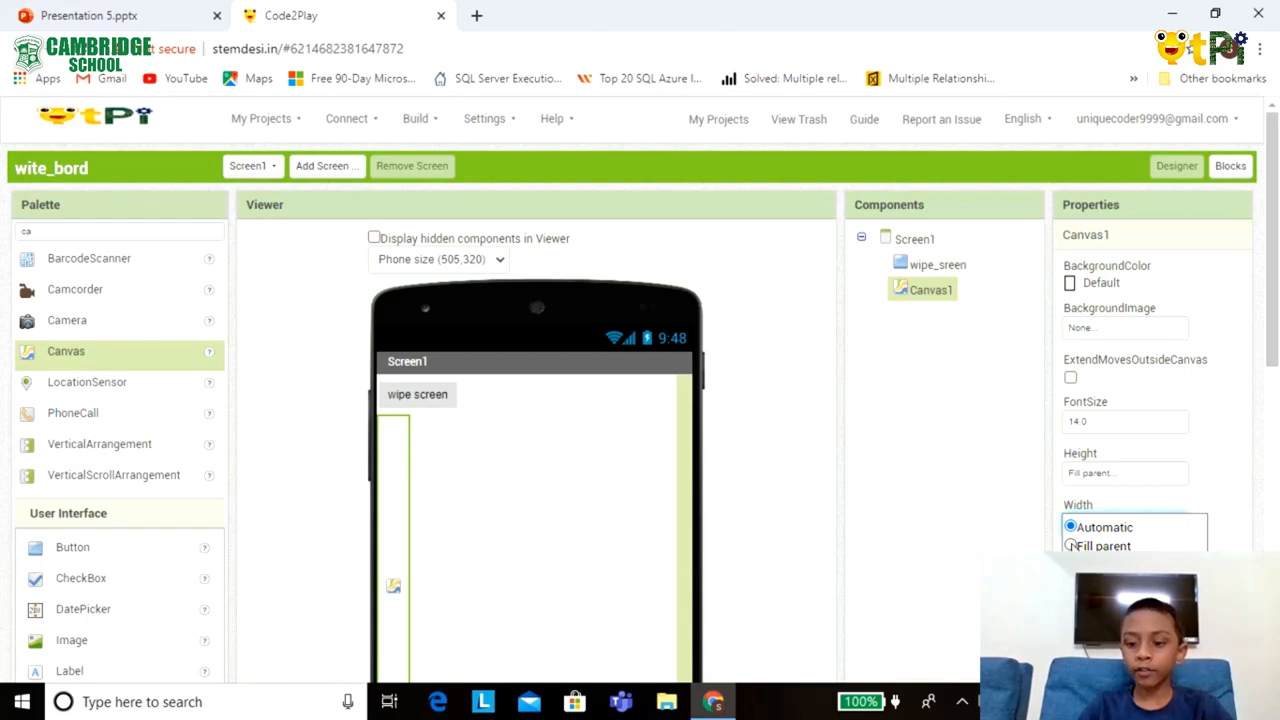
pyautogui.click(1071, 545)
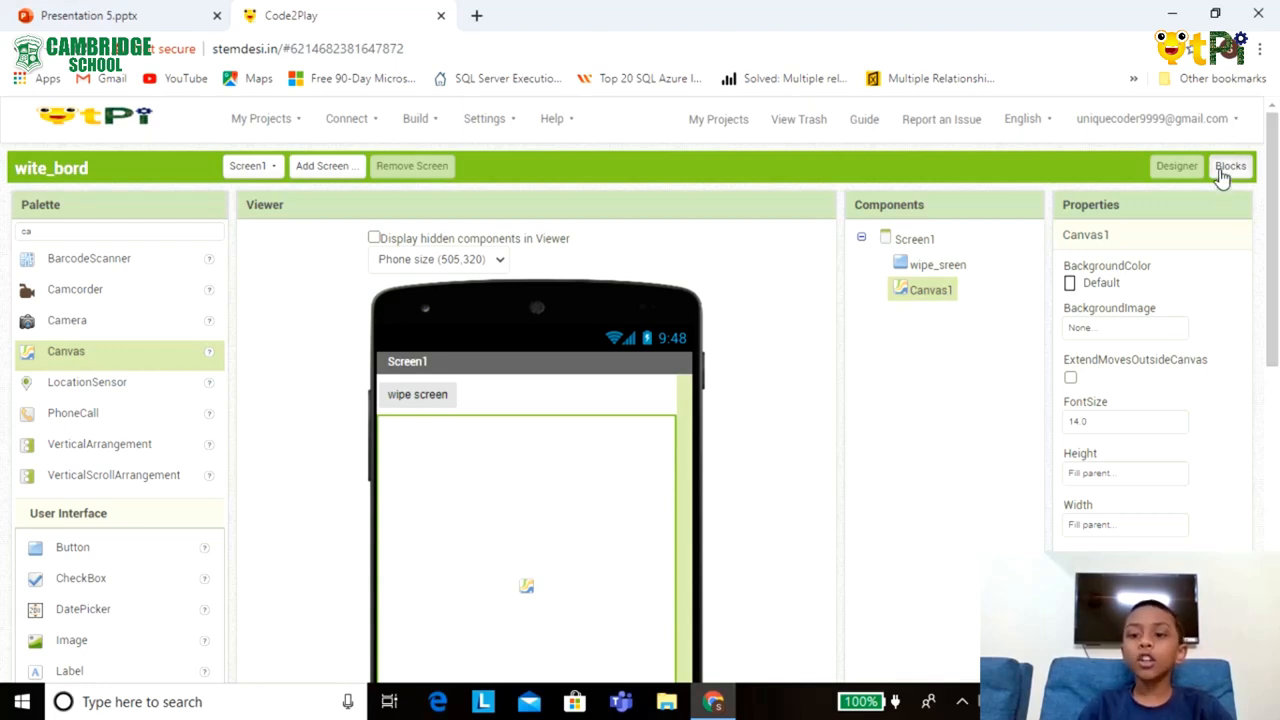
# In the Blocks editor, add a 'when wipe_sreen.Click' event calling Canvas1.Clear.
pyautogui.click(1230, 166)
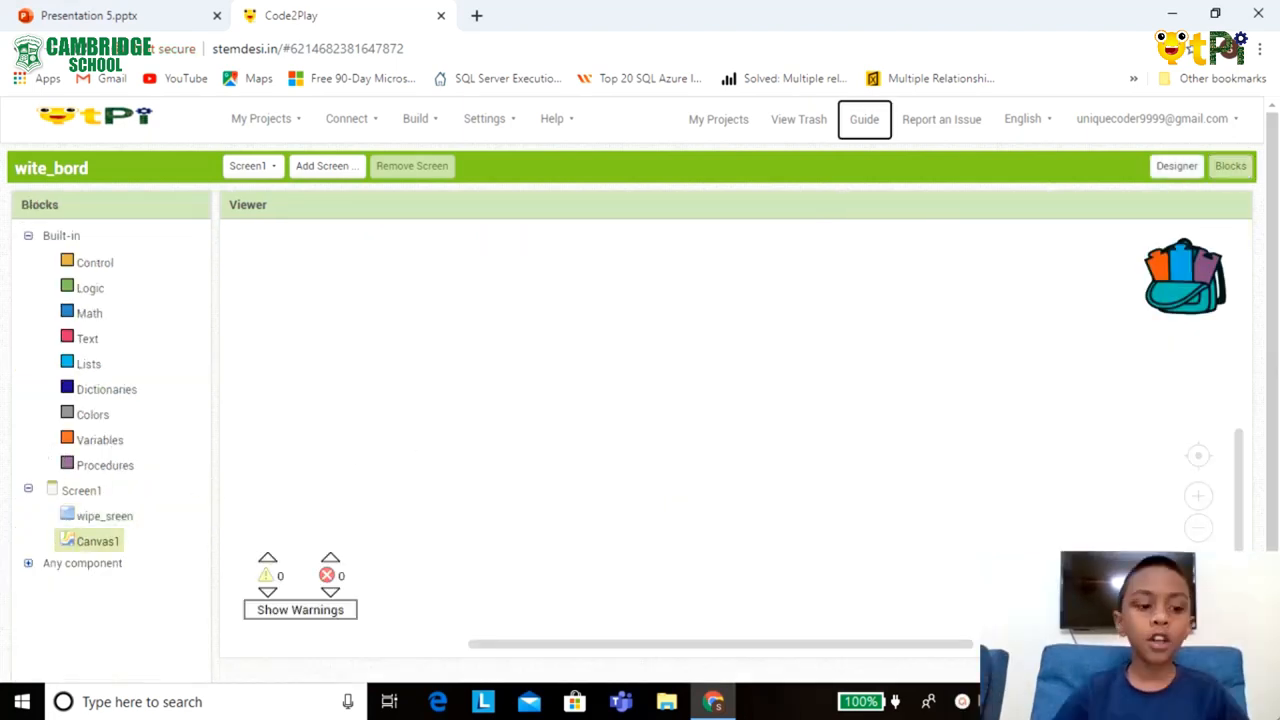
pyautogui.click(105, 515)
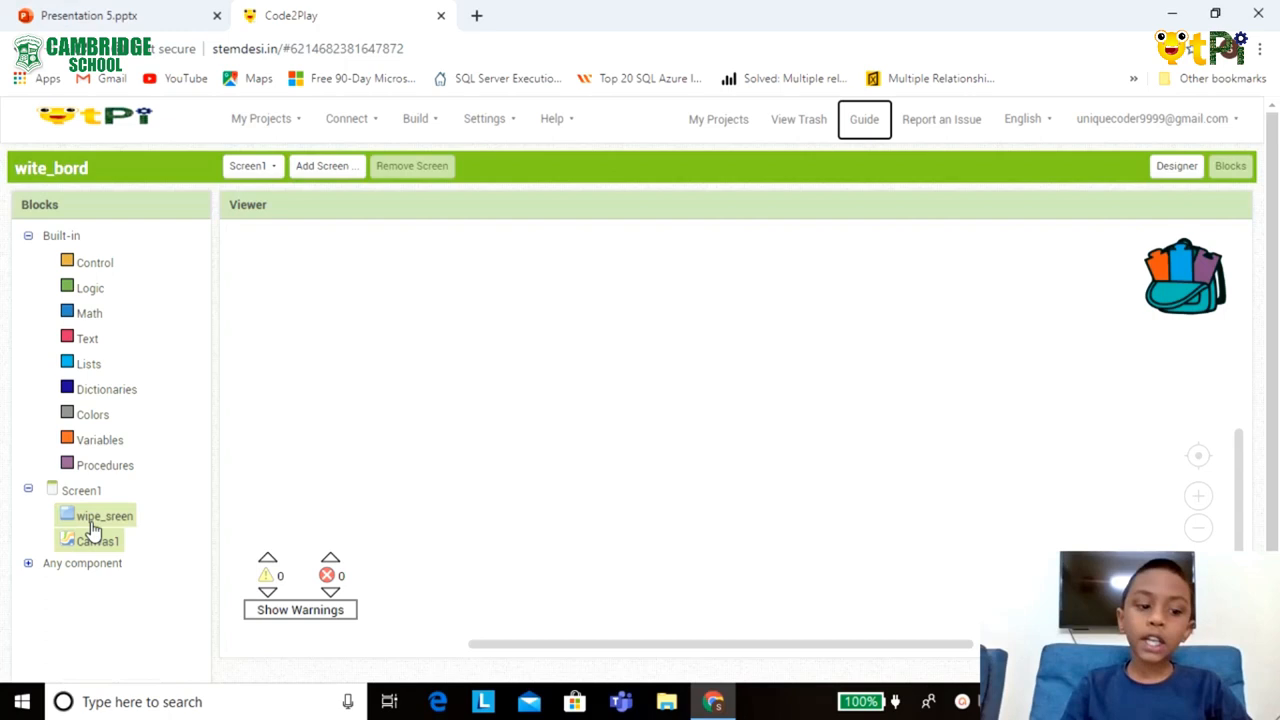
pyautogui.click(105, 515)
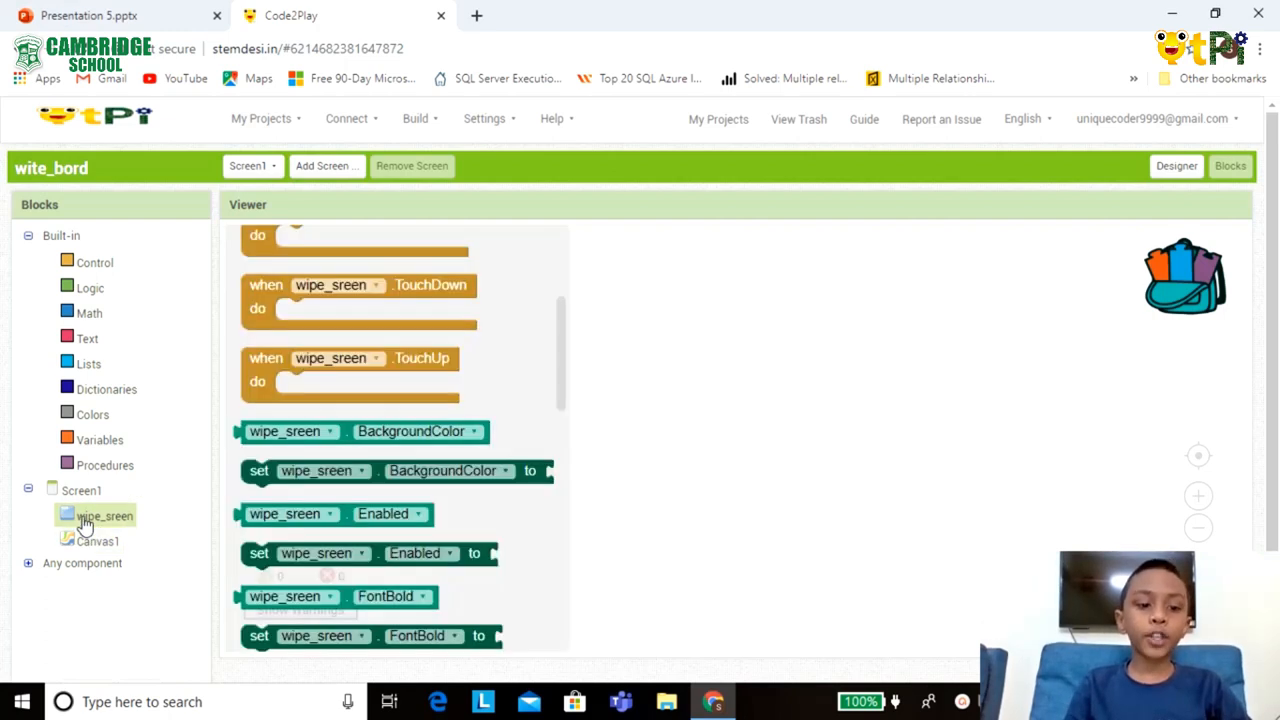
pyautogui.scroll(3)
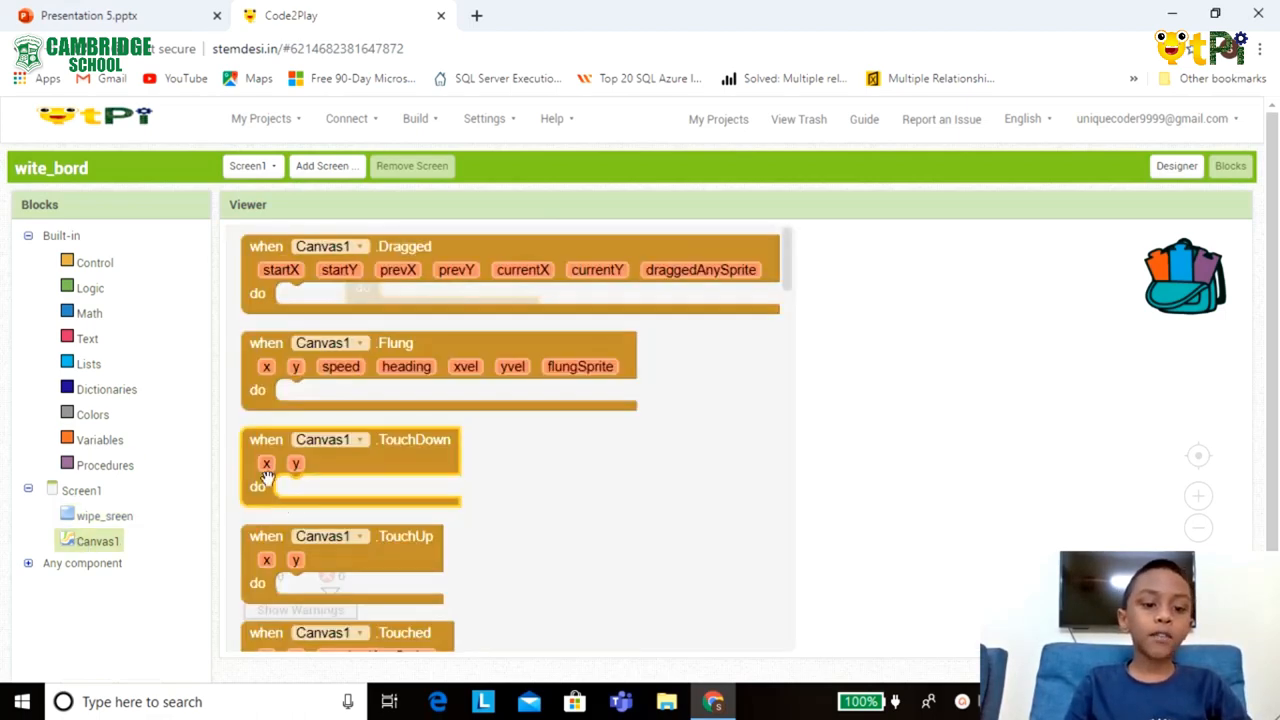
pyautogui.scroll(-3)
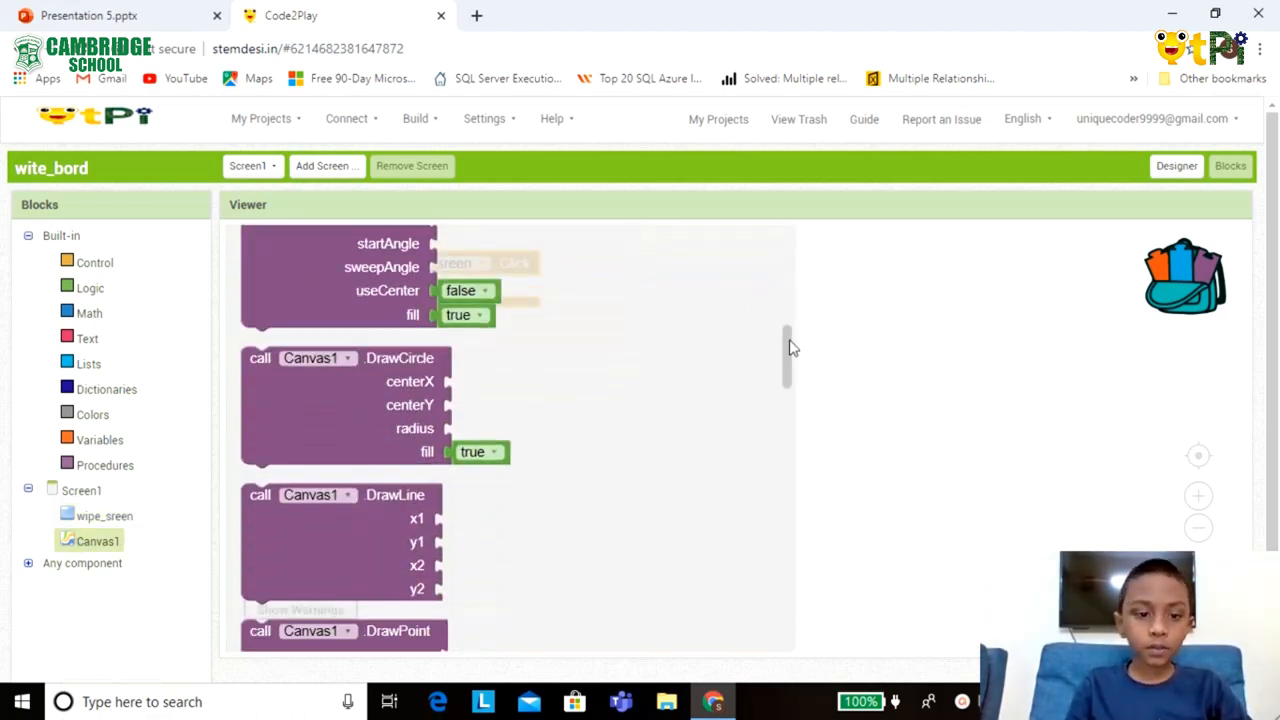
pyautogui.scroll(3)
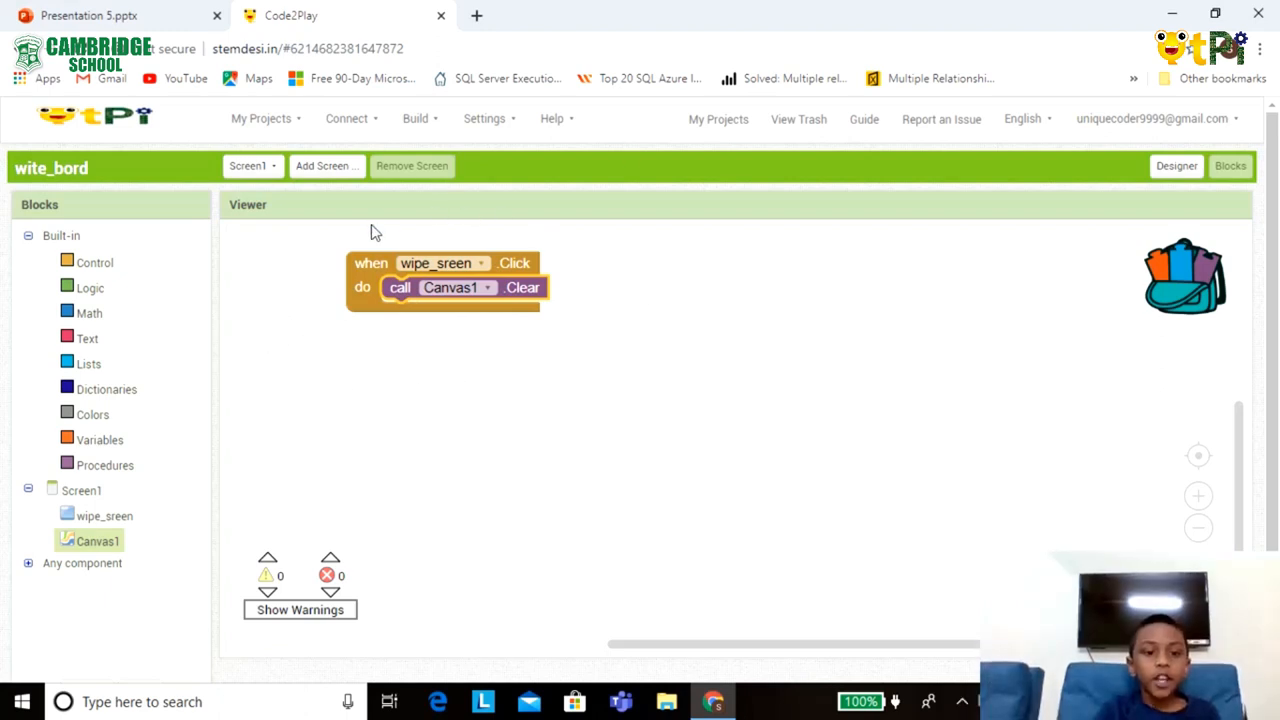
pyautogui.moveTo(472, 227)
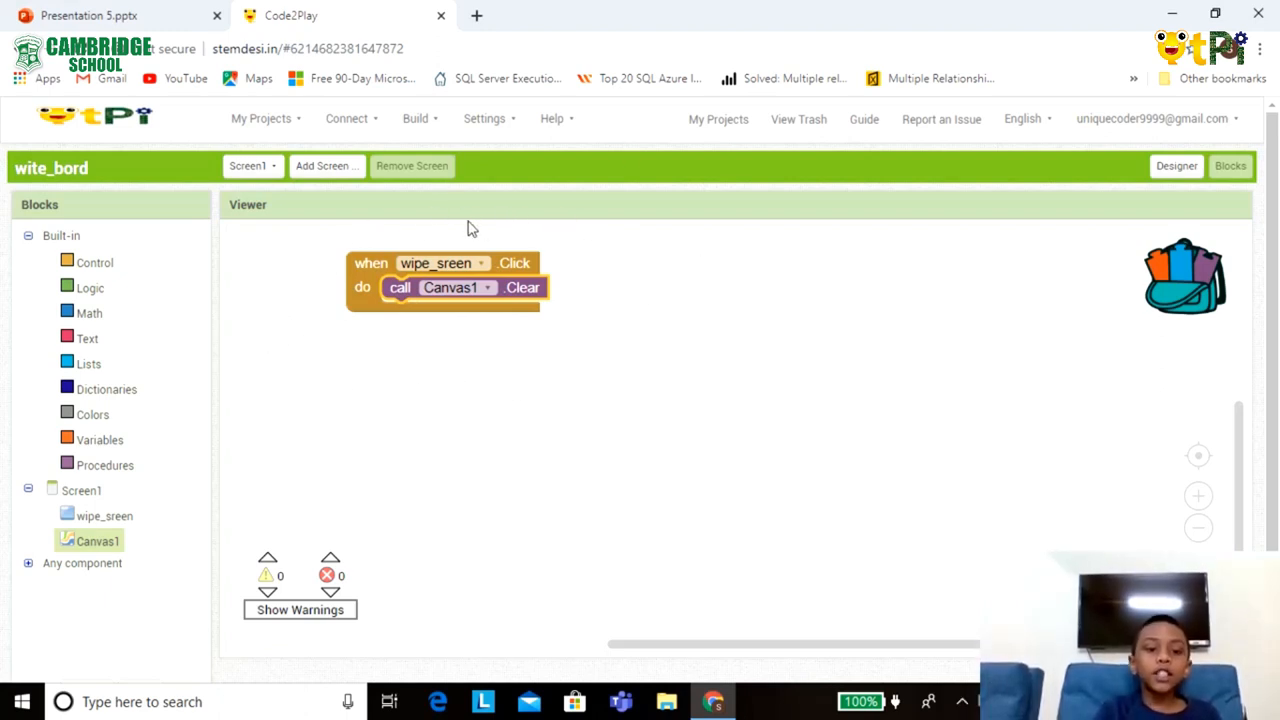
pyautogui.scroll(-3)
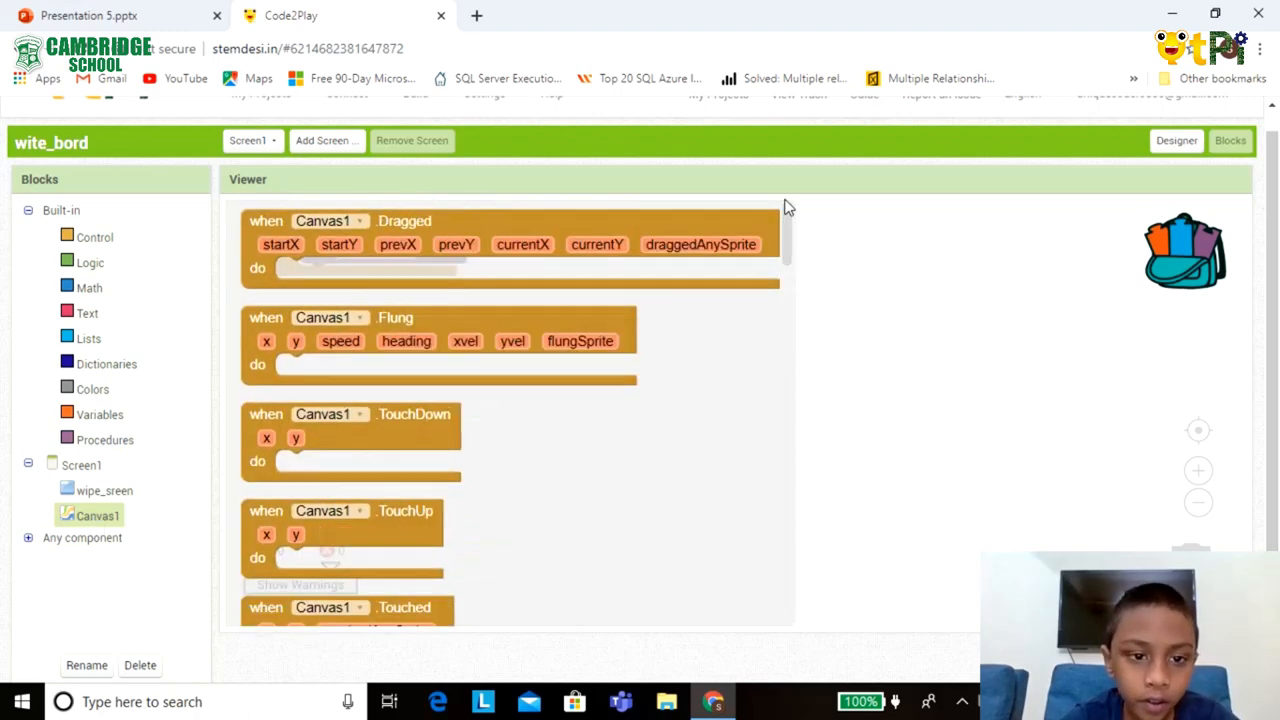
# Add 'when Canvas1.Touched' with a DrawCircle call, plus a Variables get block.
pyautogui.scroll(-3)
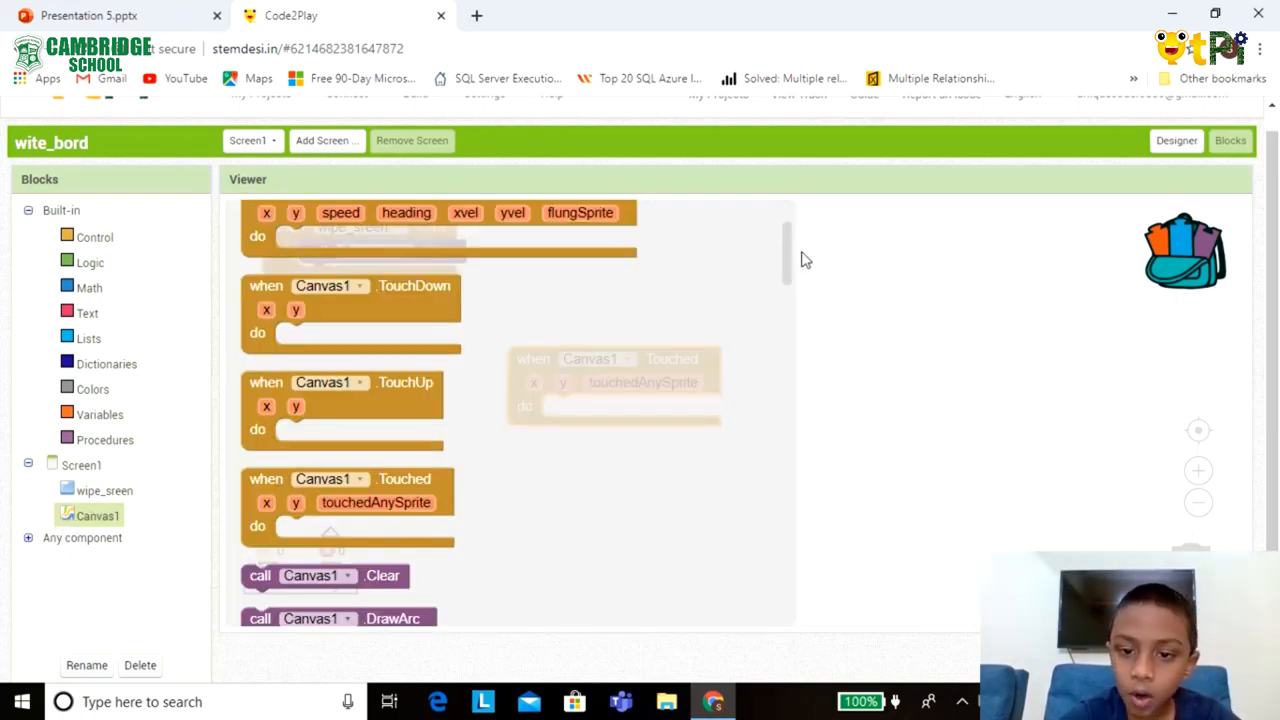
pyautogui.scroll(-3)
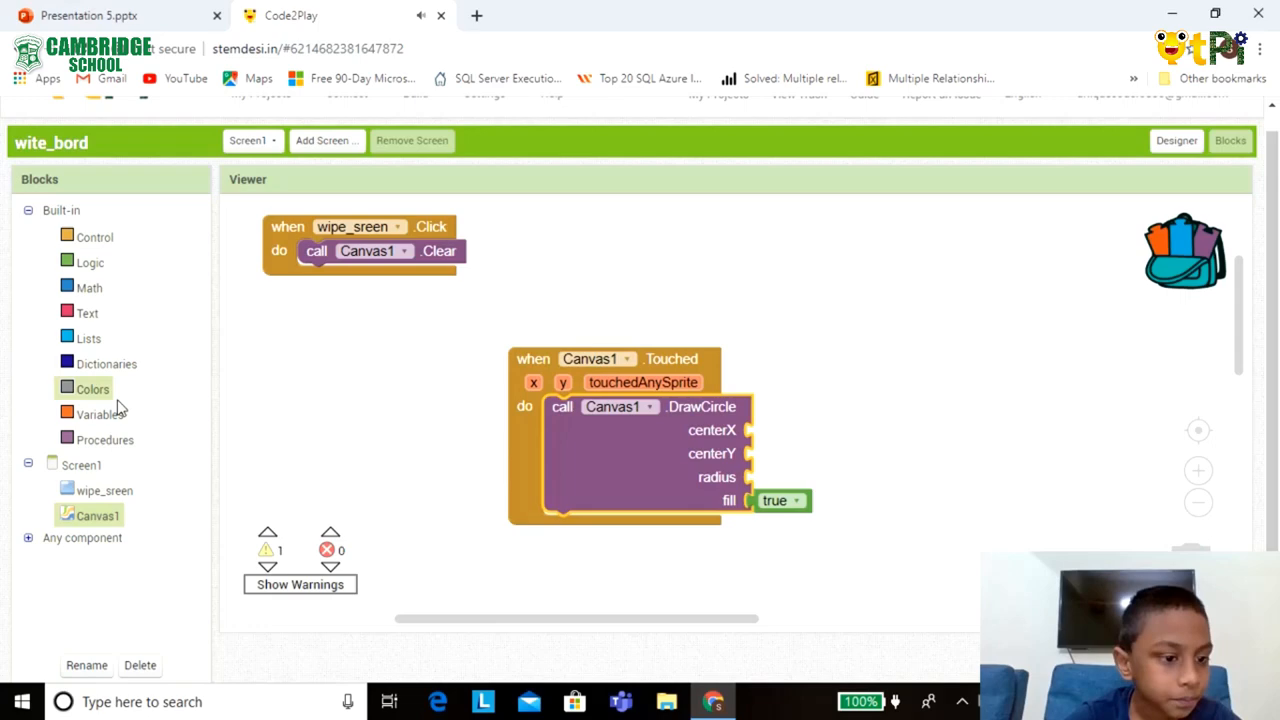
pyautogui.moveTo(99, 414)
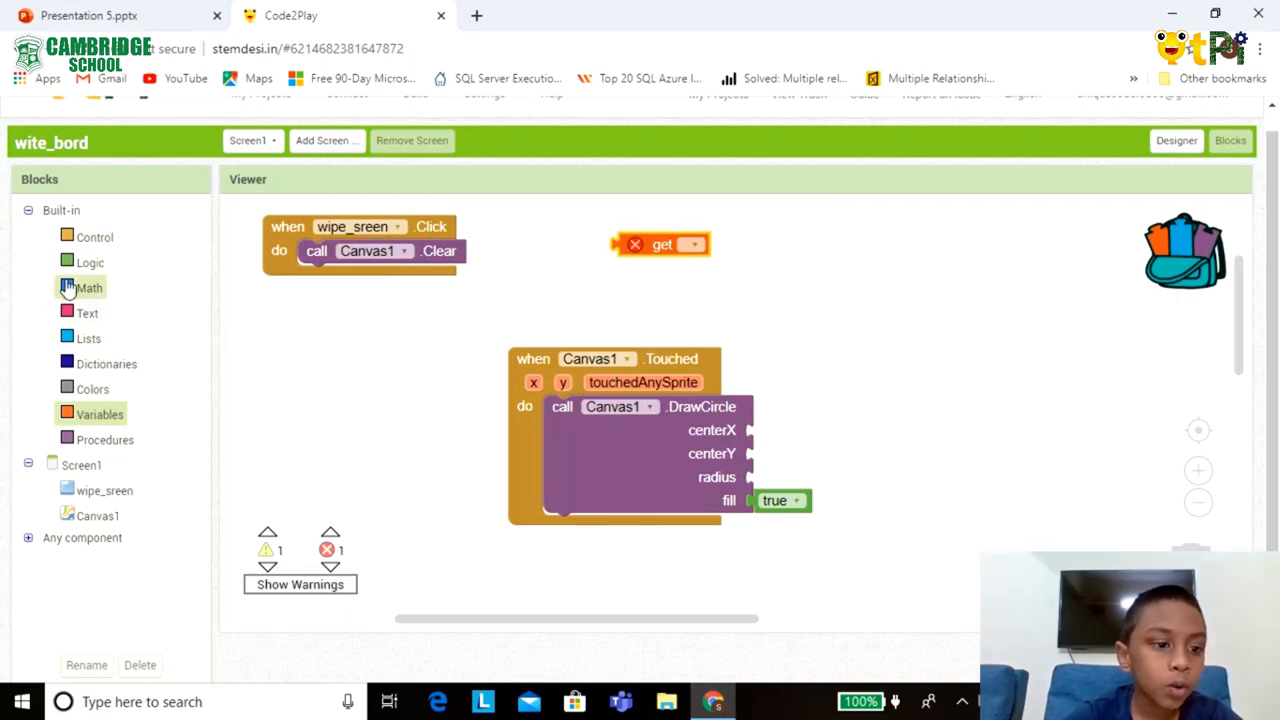
# Give DrawCircle a radius of 0 and centre it at the touch x and y.
pyautogui.click(89, 288)
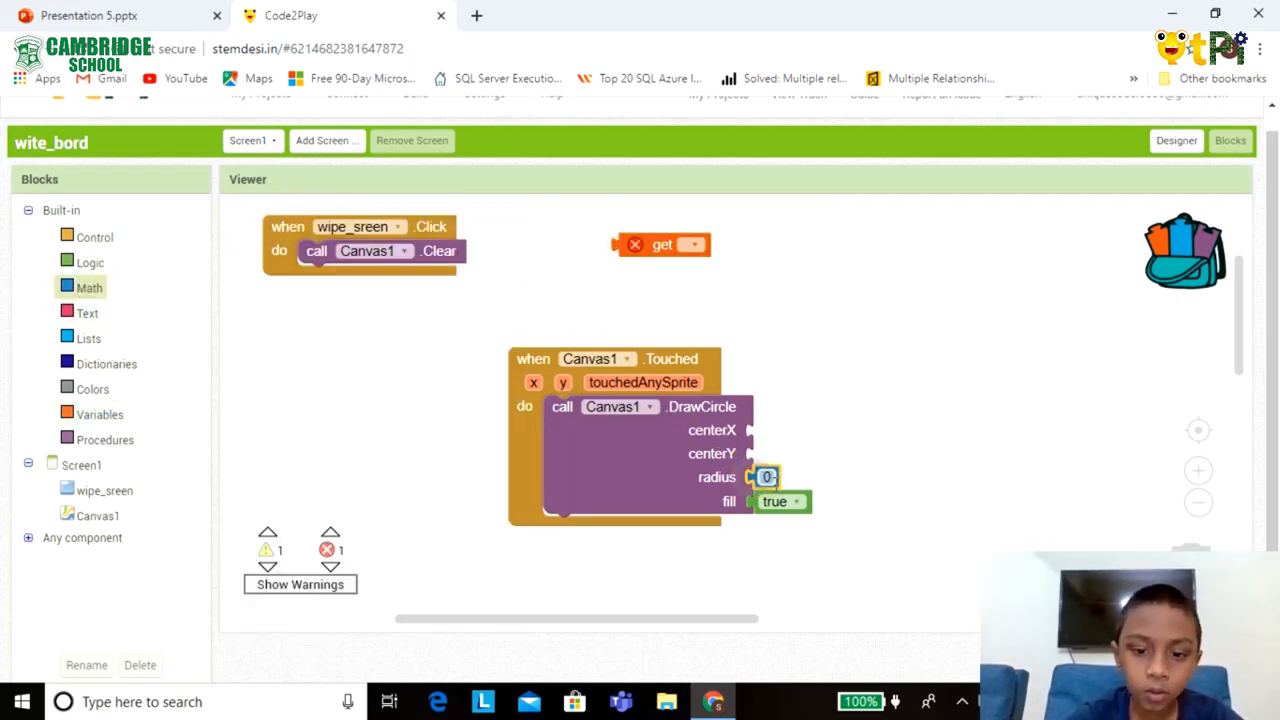
pyautogui.rightClick(820, 308)
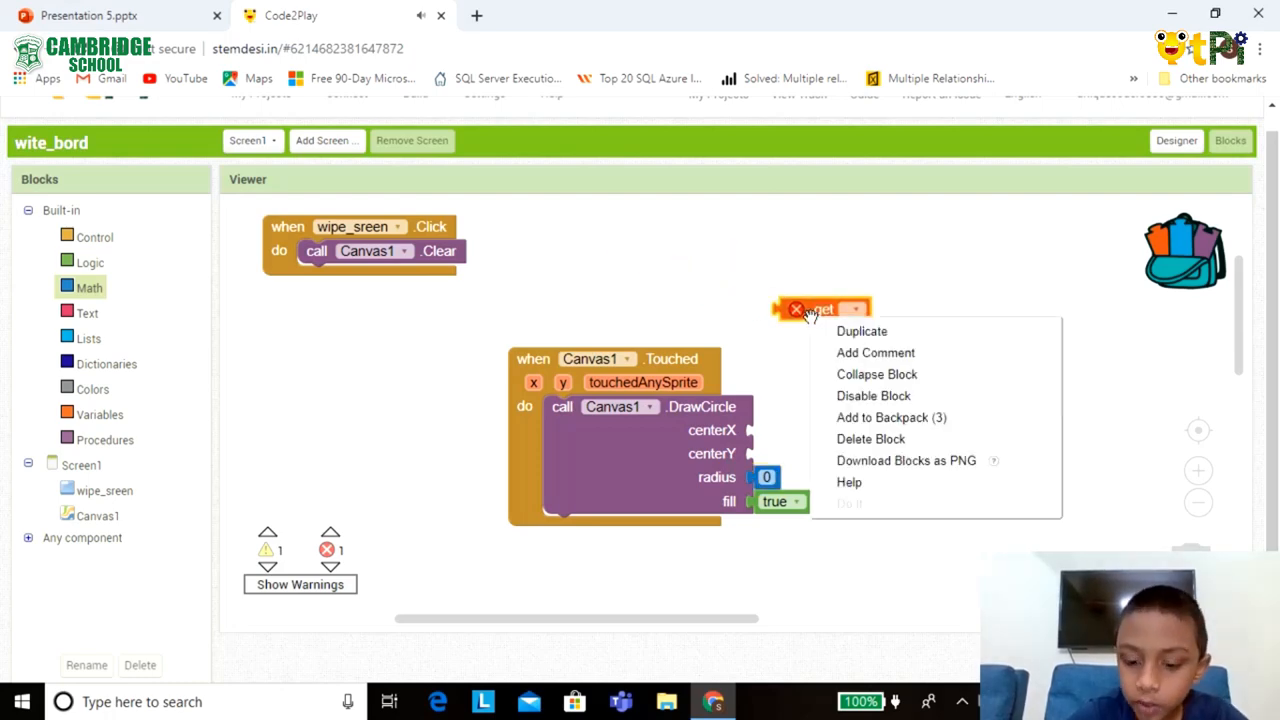
pyautogui.click(861, 330)
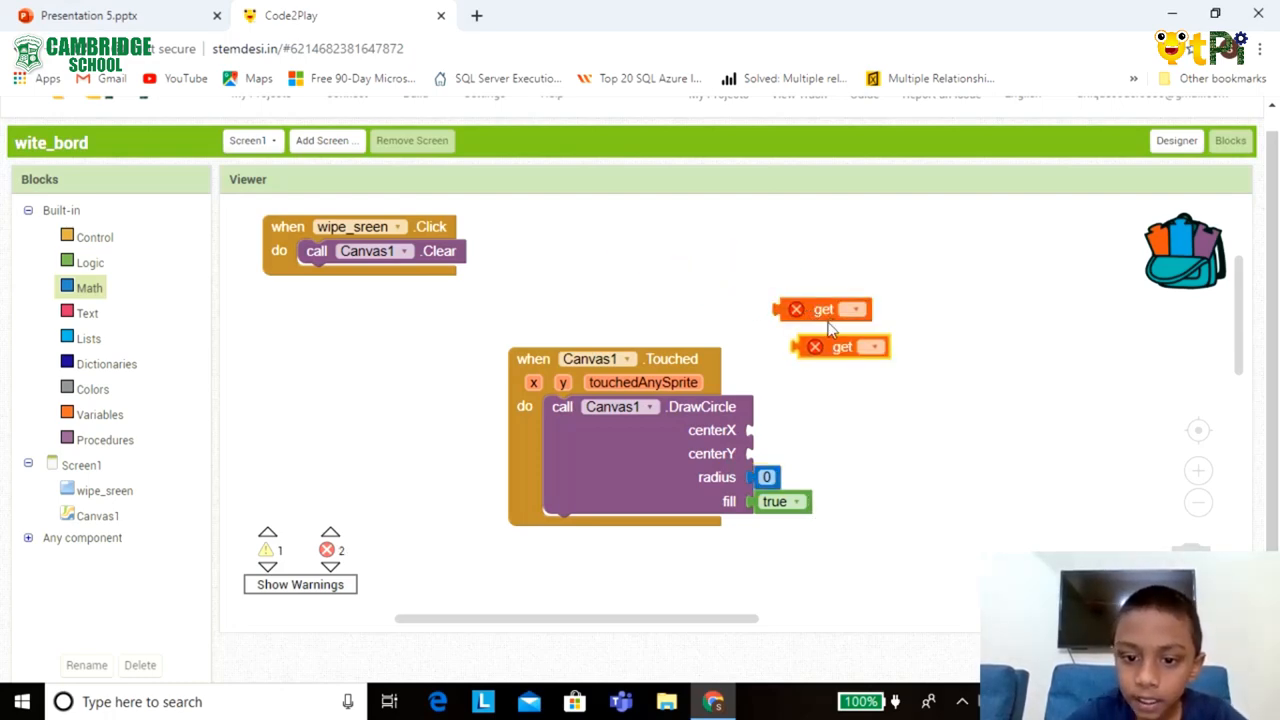
pyautogui.moveTo(822, 308); pyautogui.dragTo(797, 430)
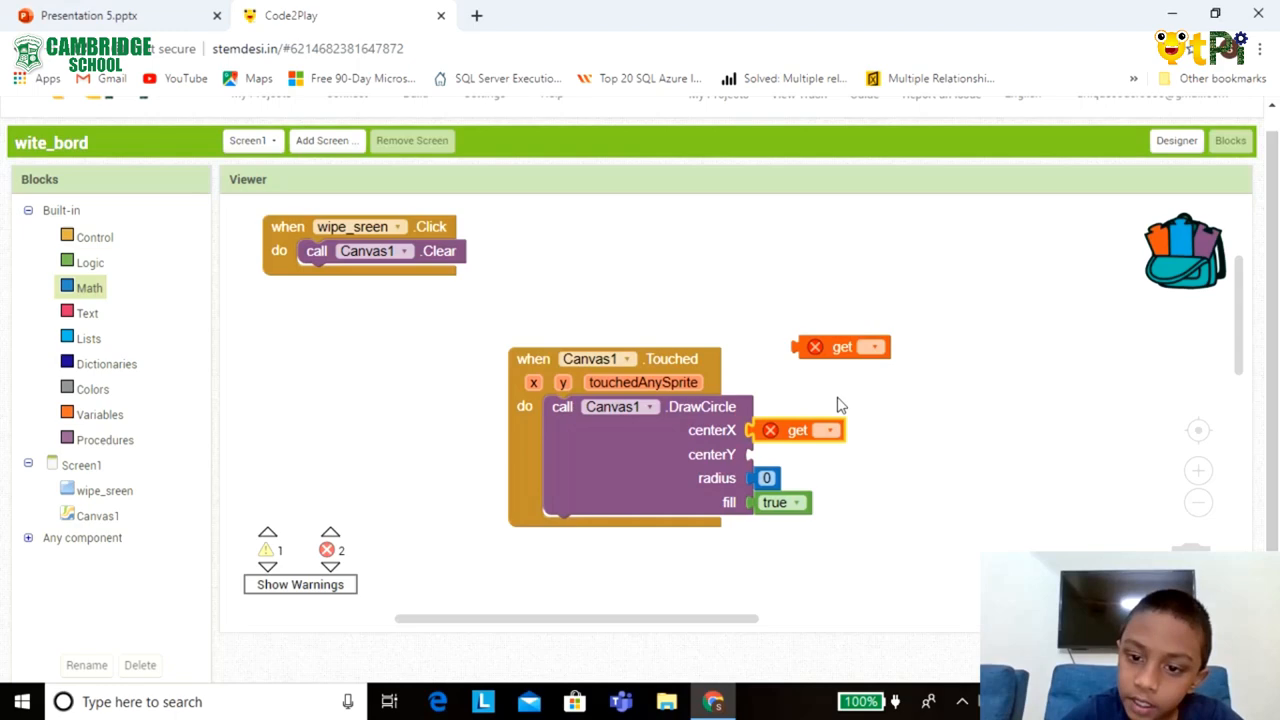
pyautogui.moveTo(842, 347); pyautogui.dragTo(797, 454)
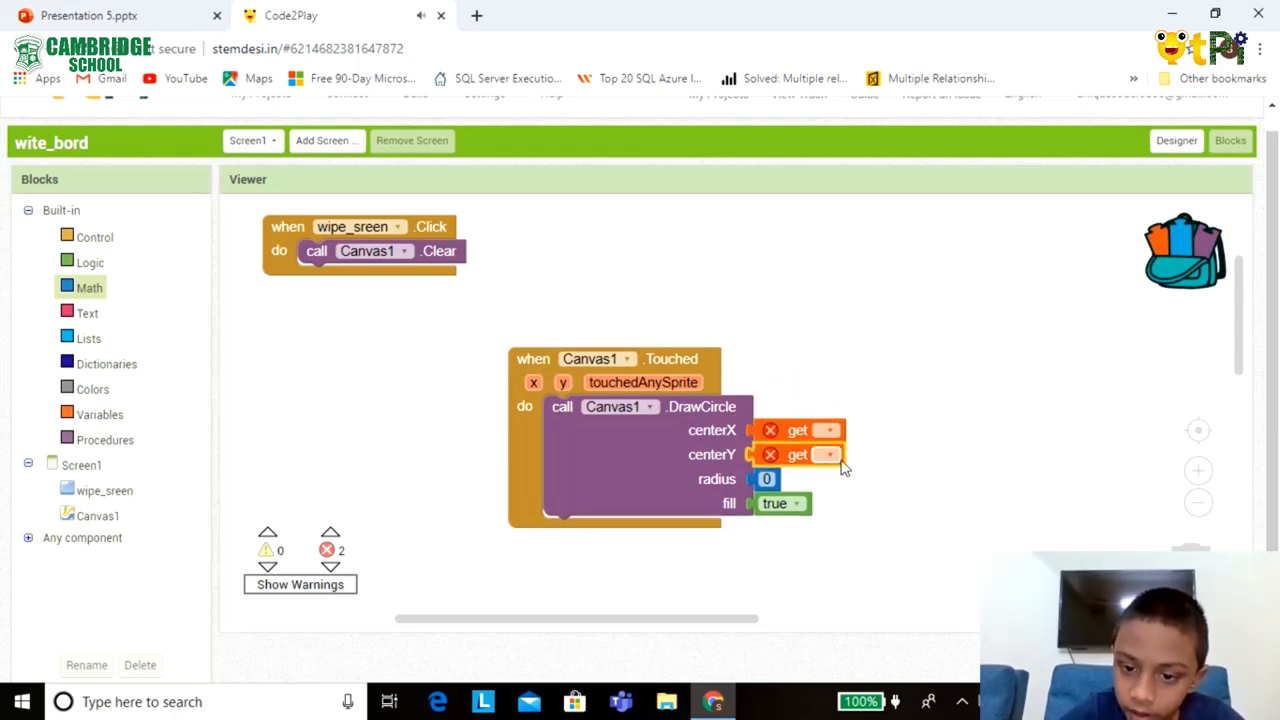
pyautogui.click(827, 454)
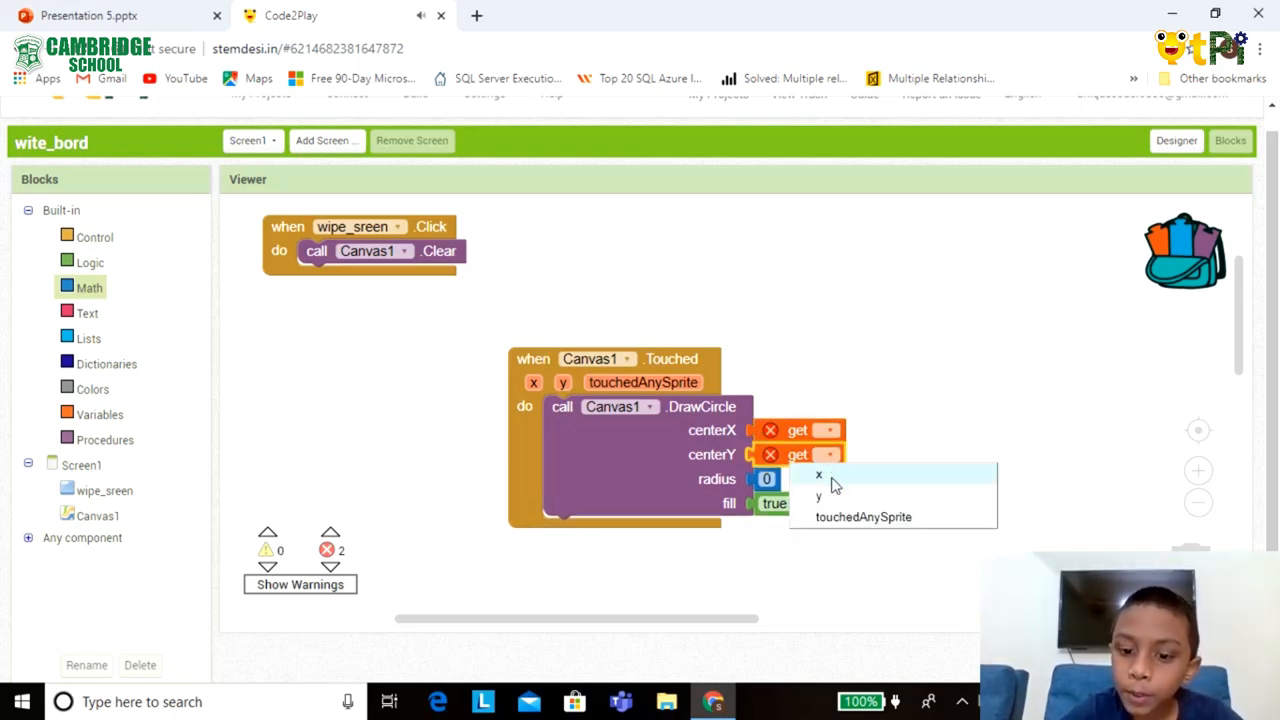
pyautogui.click(819, 495)
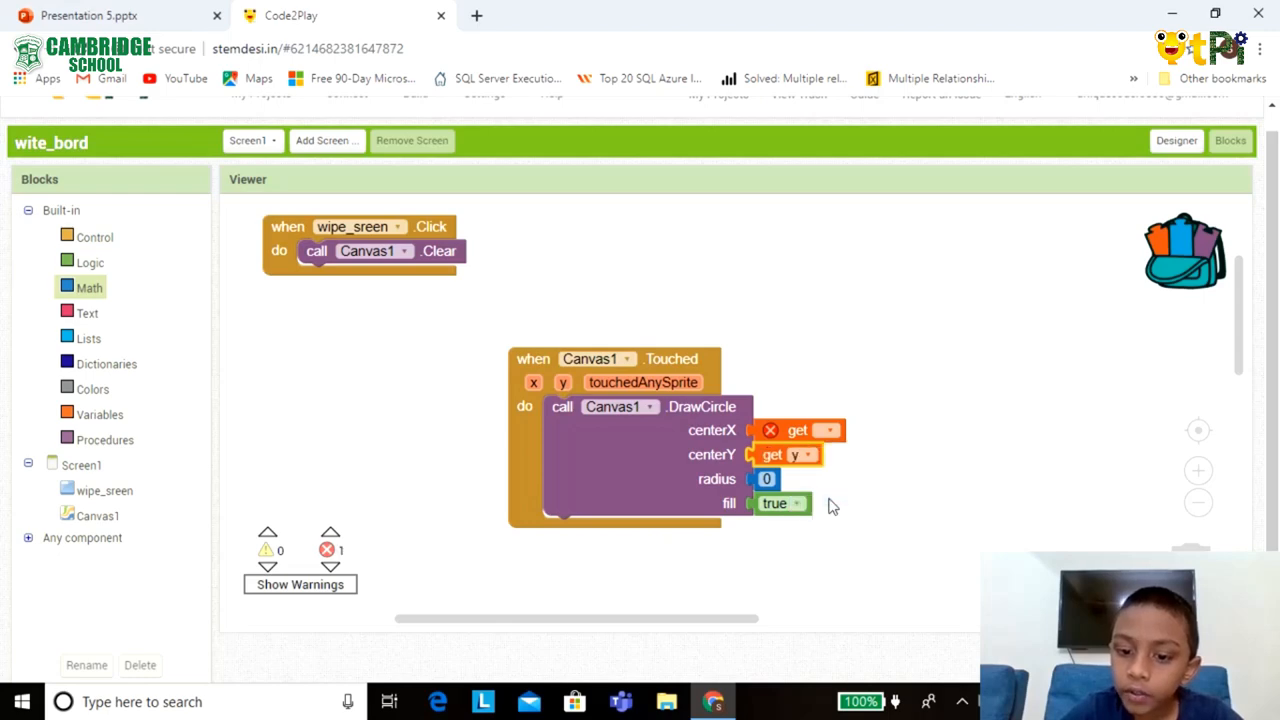
pyautogui.click(828, 430)
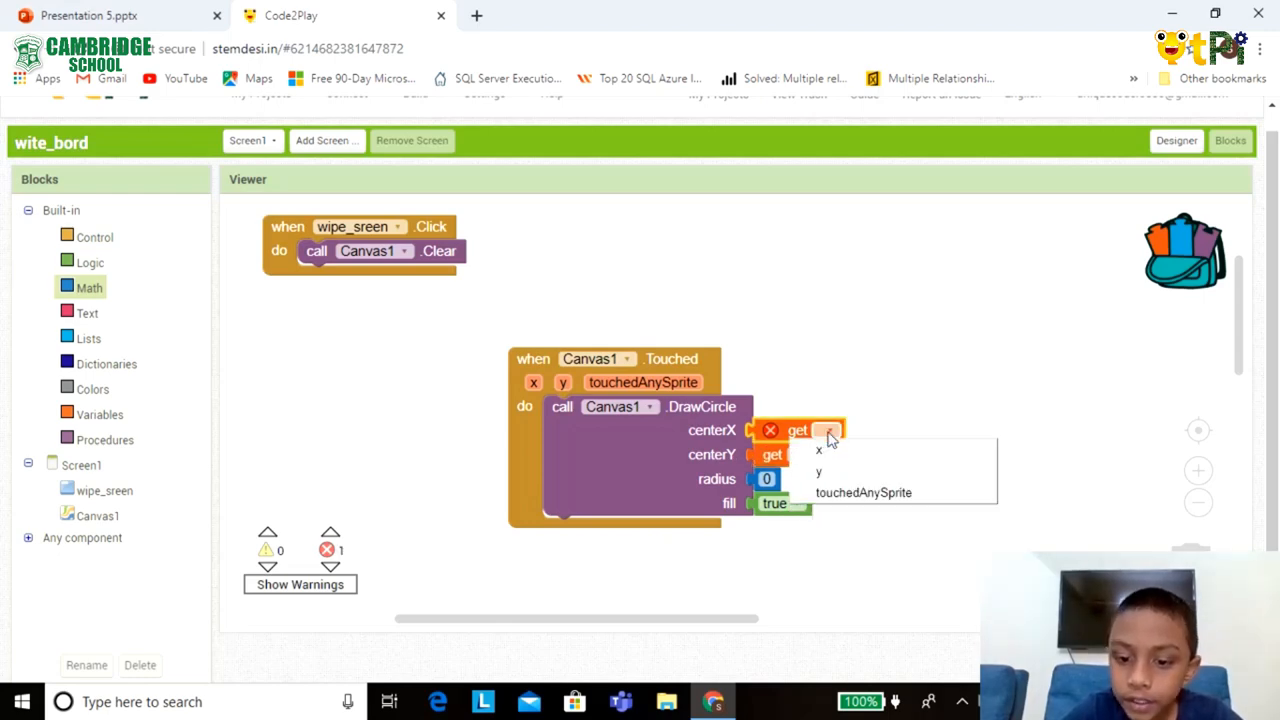
pyautogui.click(818, 449)
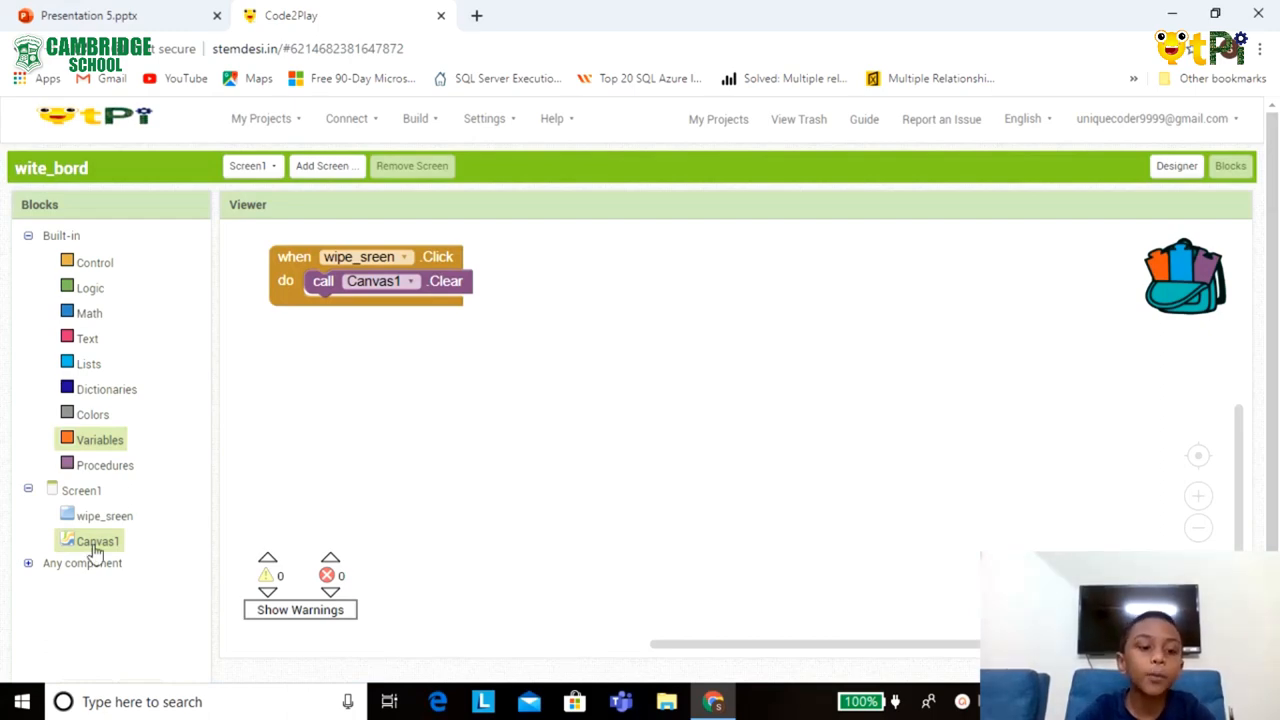
# Add 'when Canvas1.Dragged' holding a 'set Canvas1.PaintColor' block.
pyautogui.click(97, 540)
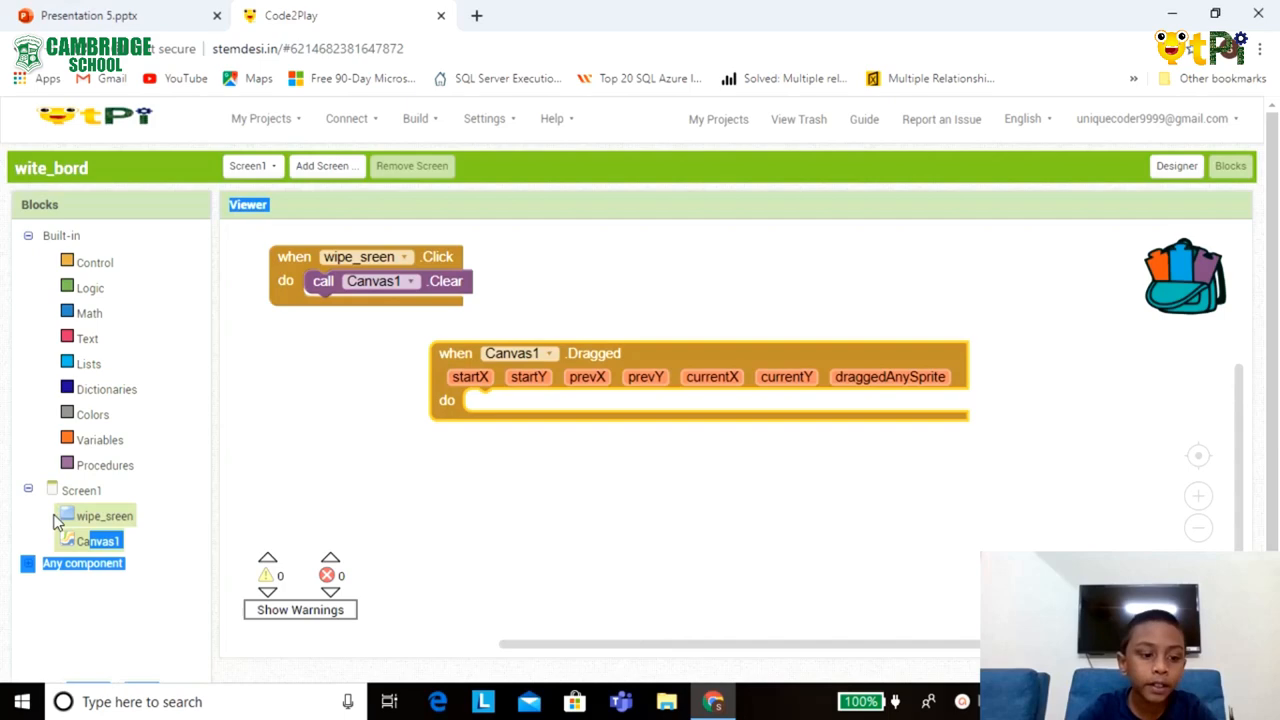
pyautogui.click(101, 540)
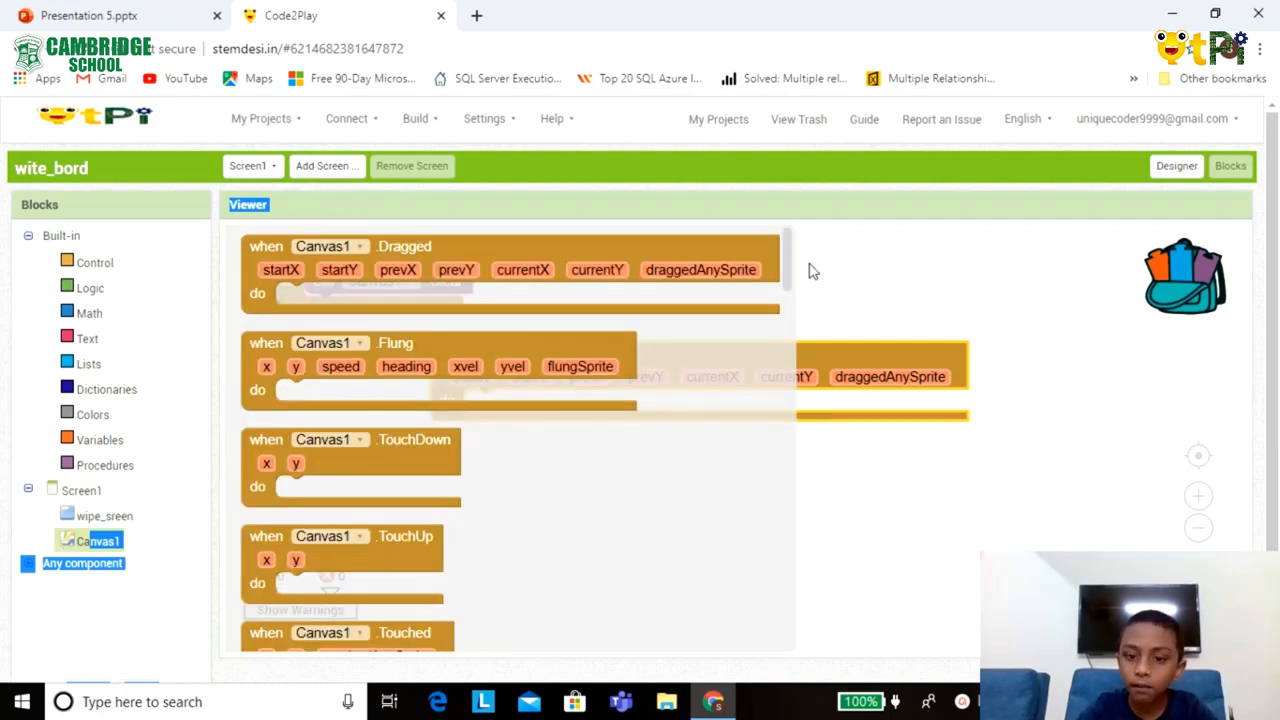
pyautogui.scroll(-3)
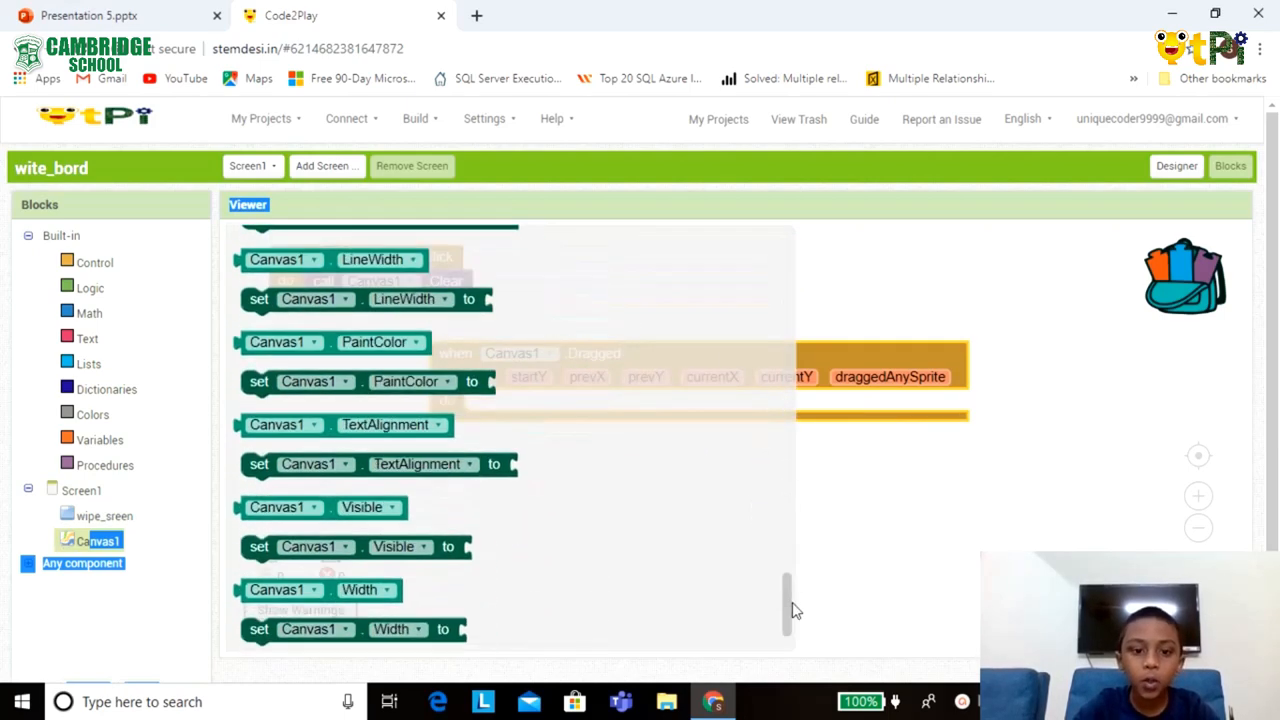
pyautogui.scroll(-3)
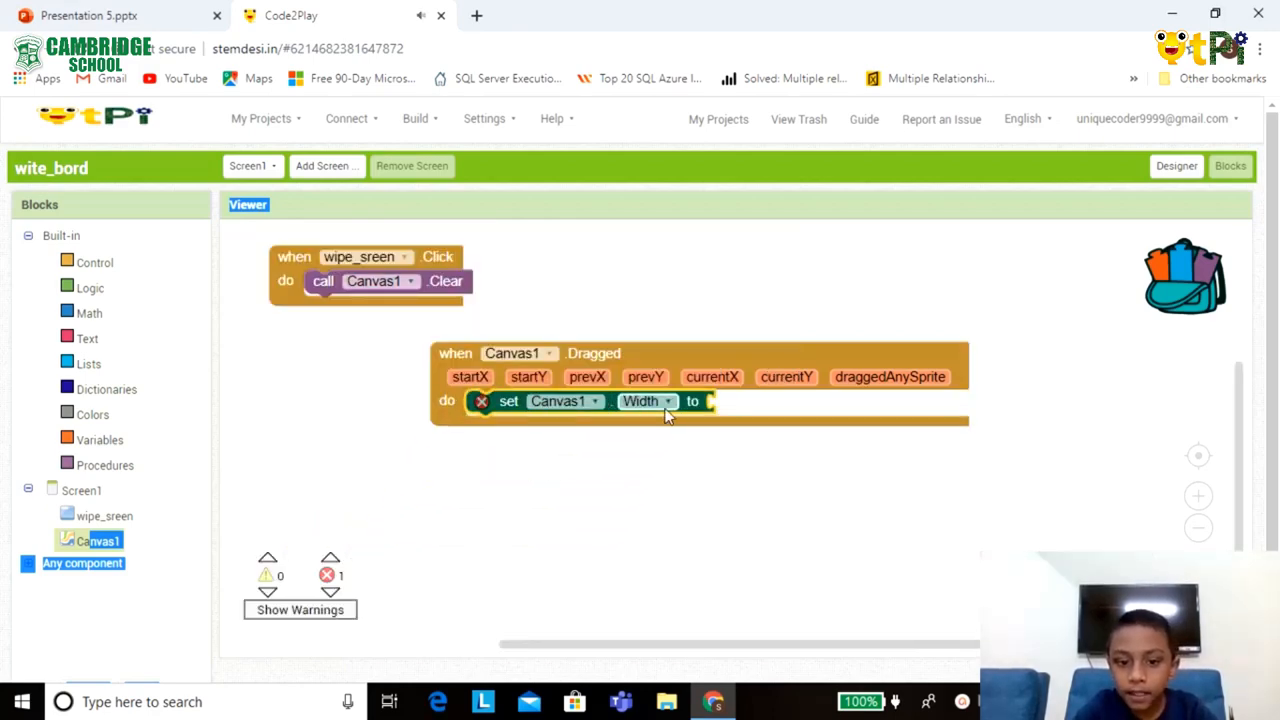
pyautogui.click(647, 401)
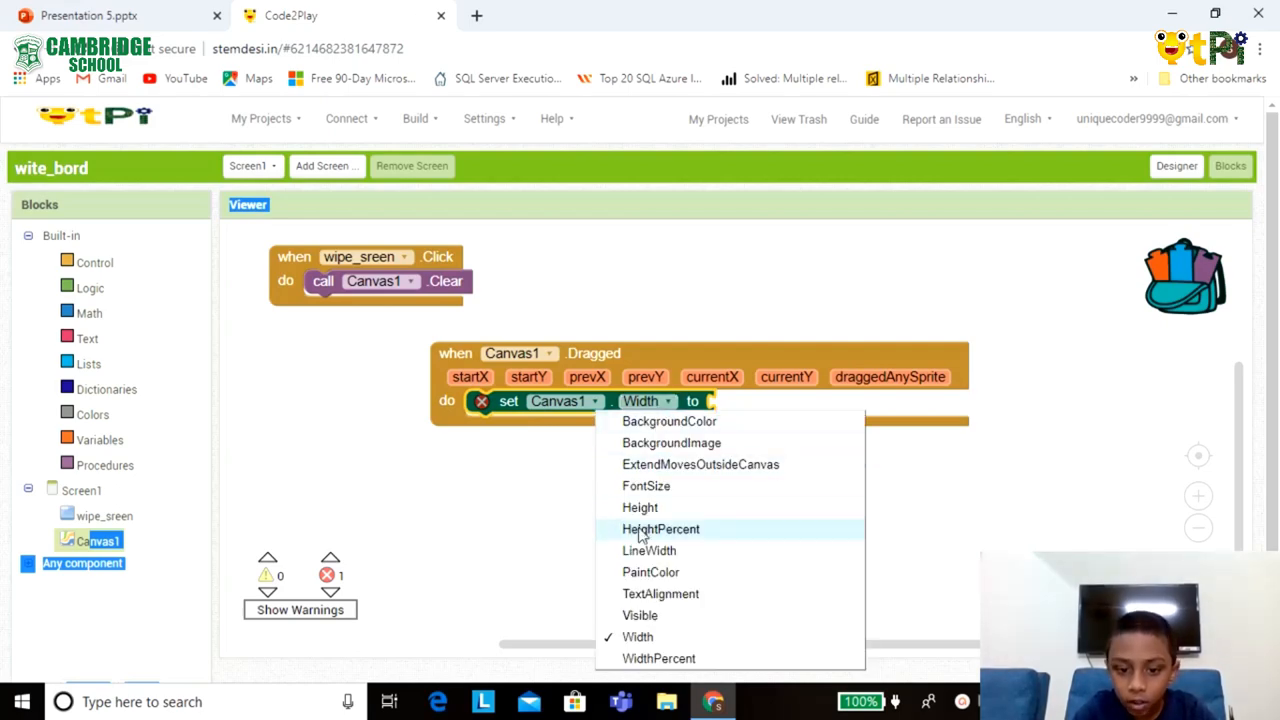
pyautogui.moveTo(651, 572)
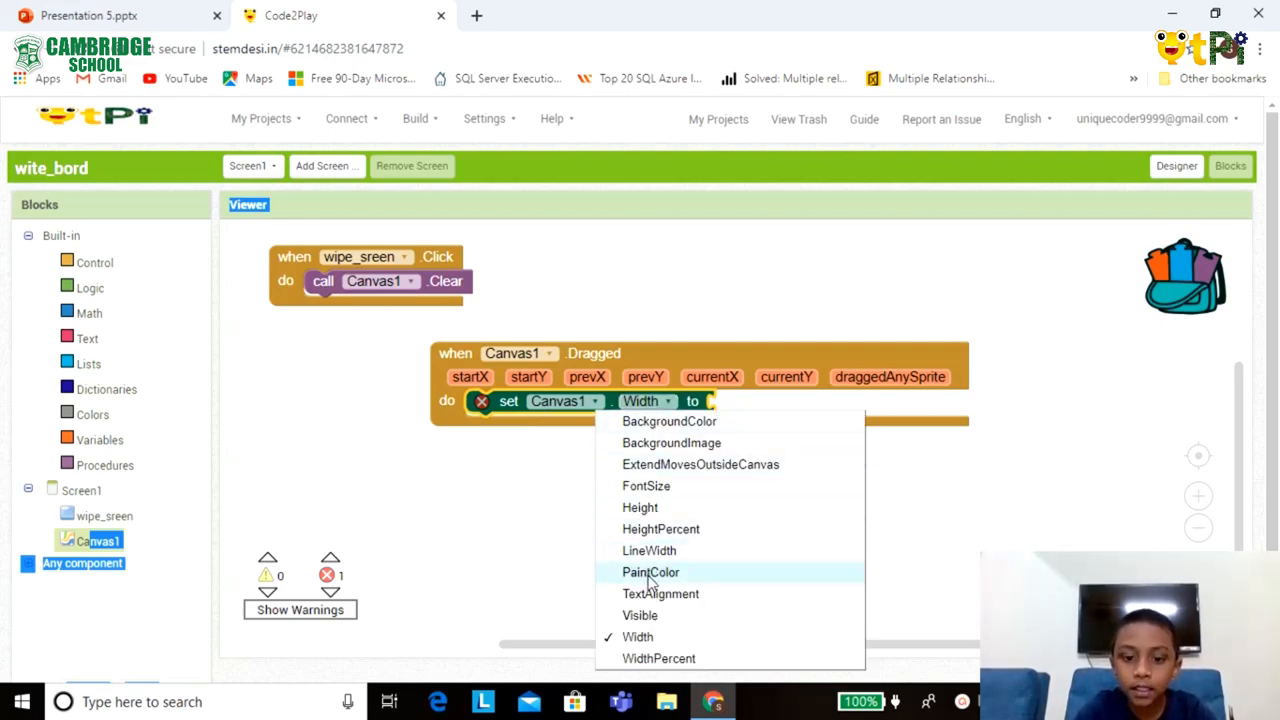
pyautogui.click(650, 571)
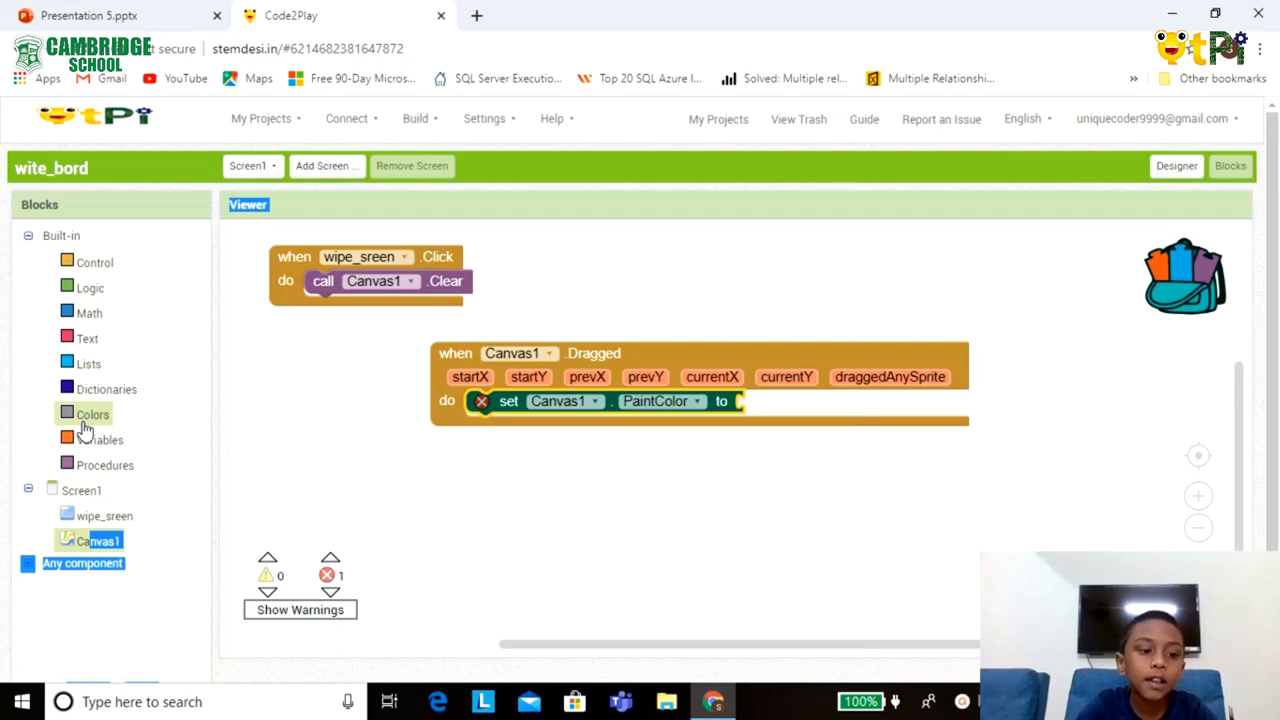
# Set PaintColor to black, add a Canvas1.DrawLine call below, and place a get block.
pyautogui.click(92, 414)
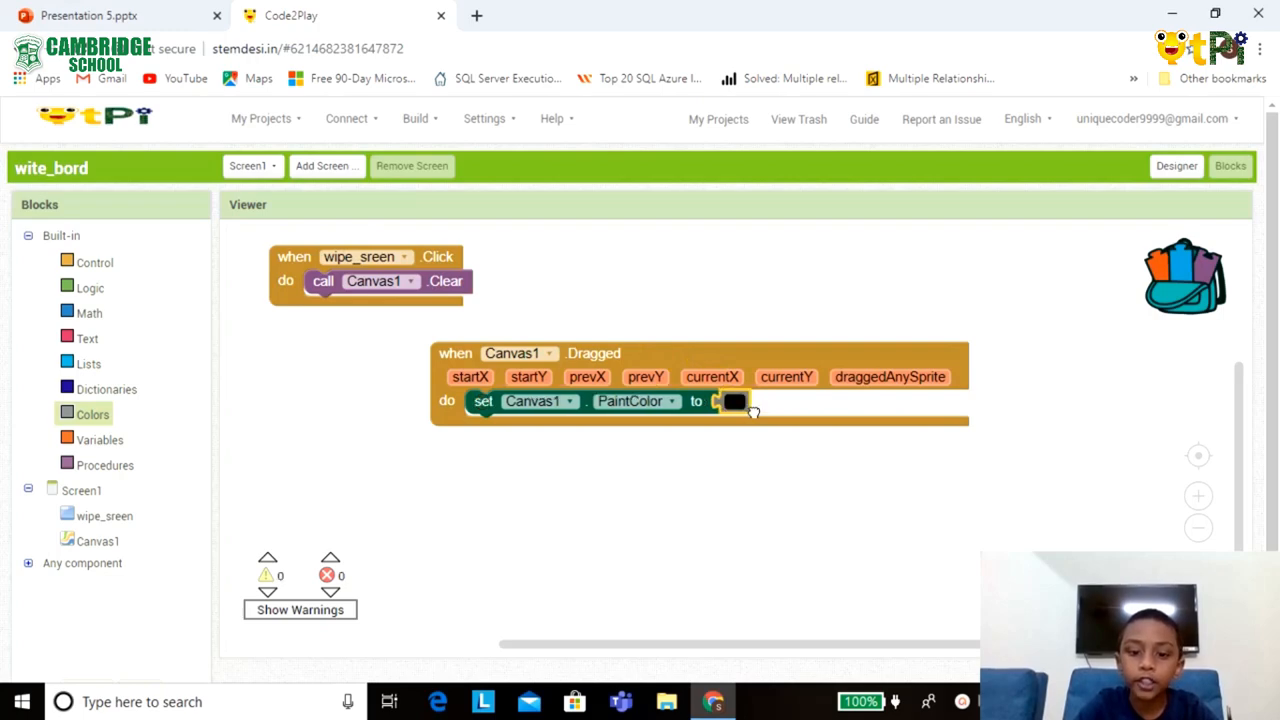
pyautogui.click(97, 540)
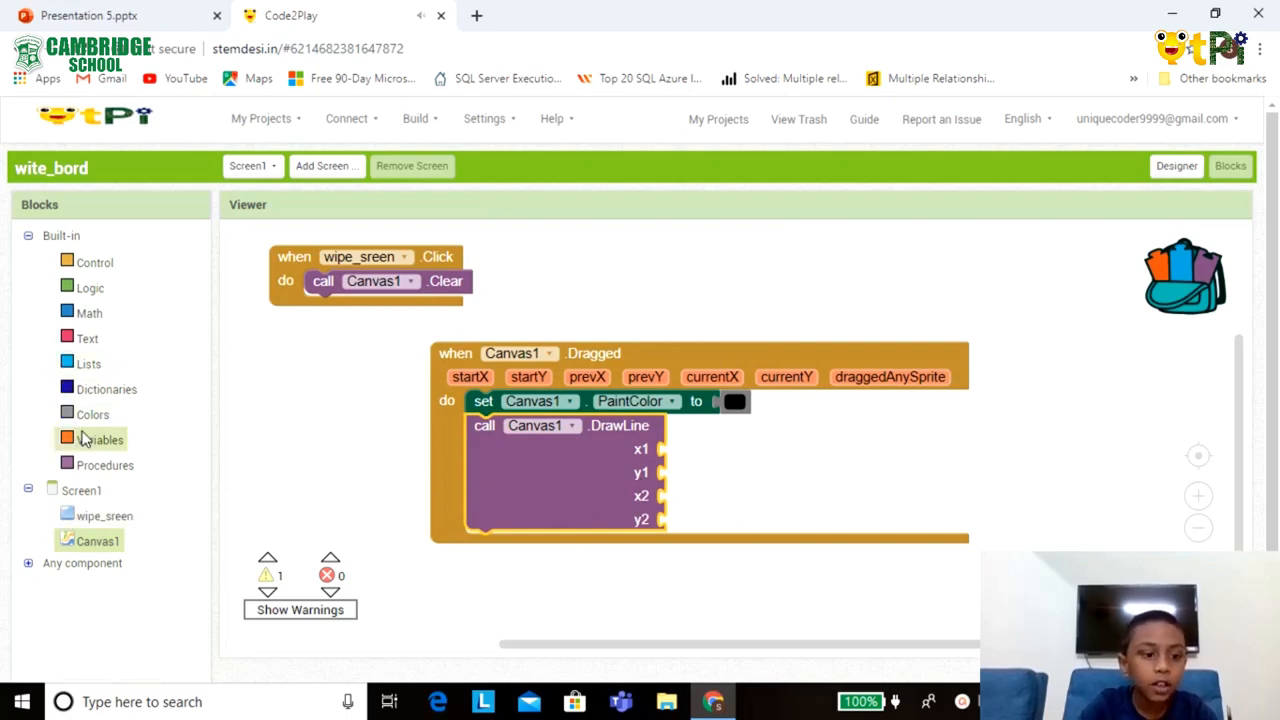
pyautogui.click(99, 439)
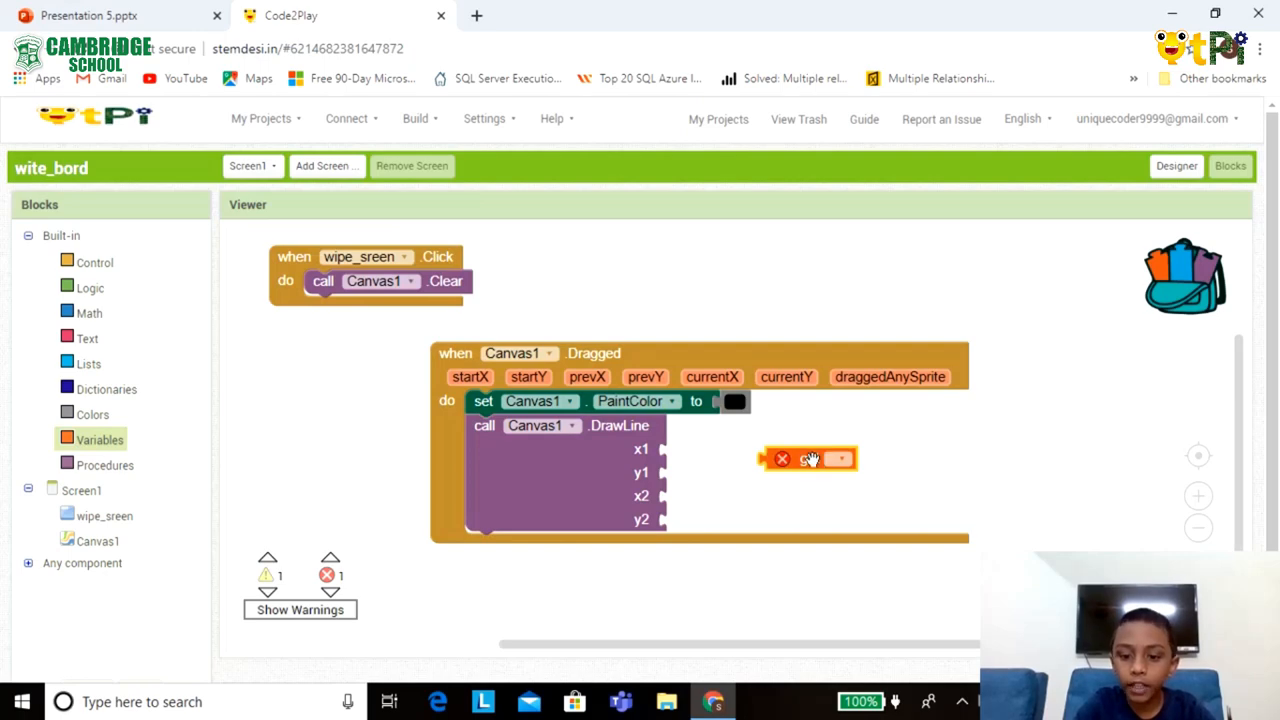
# Duplicate the get block and plug getters into DrawLine's x1, y1, x2 and y2.
pyautogui.rightClick(808, 458)
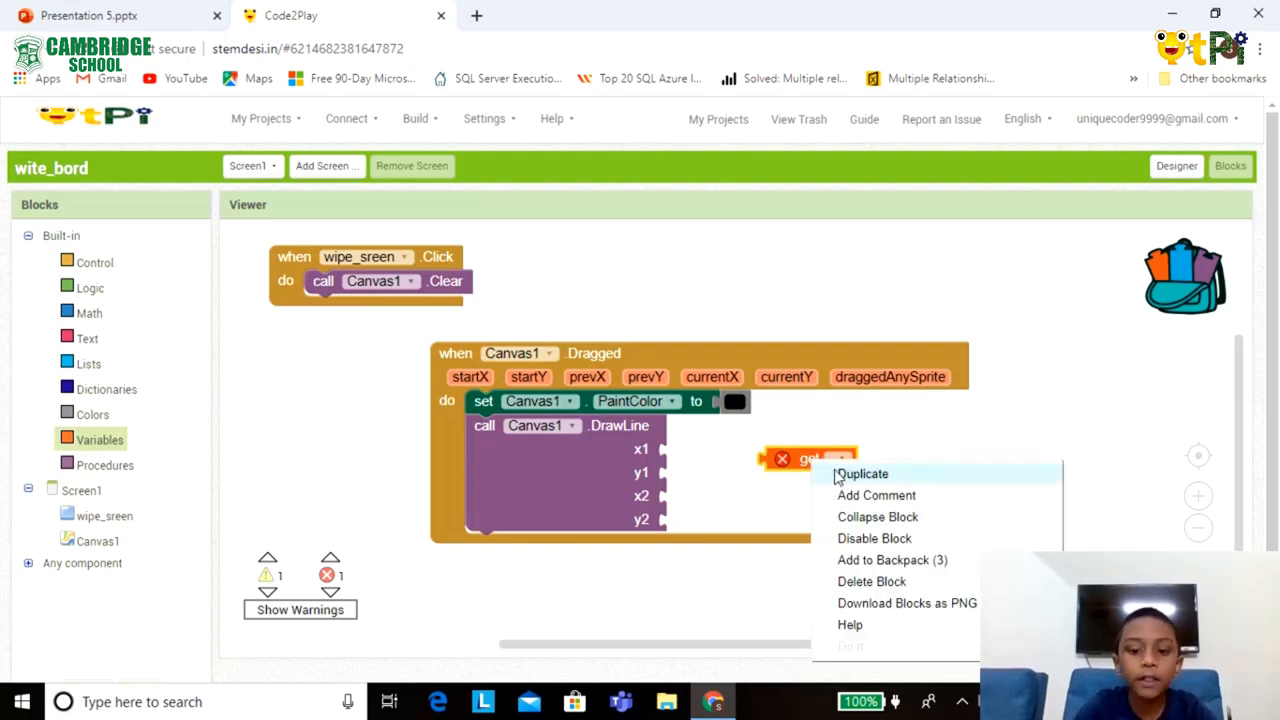
pyautogui.click(862, 473)
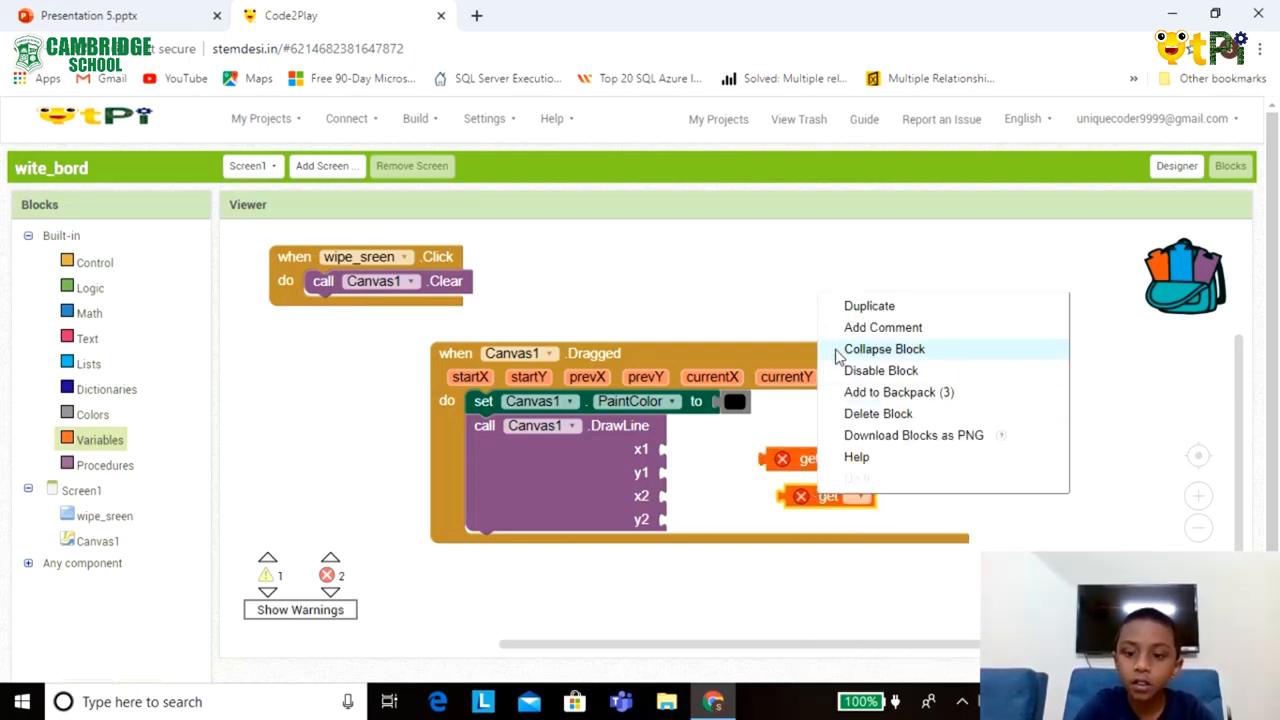
pyautogui.click(868, 305)
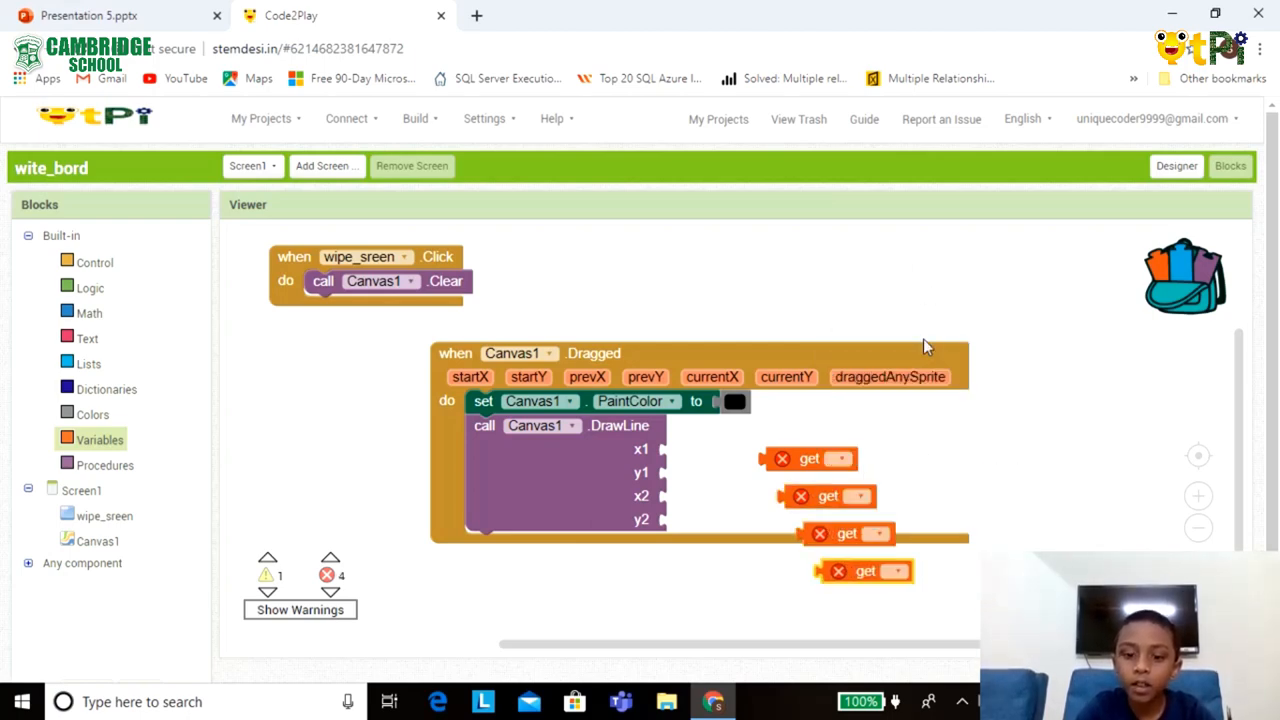
pyautogui.moveTo(808, 458); pyautogui.dragTo(710, 449)
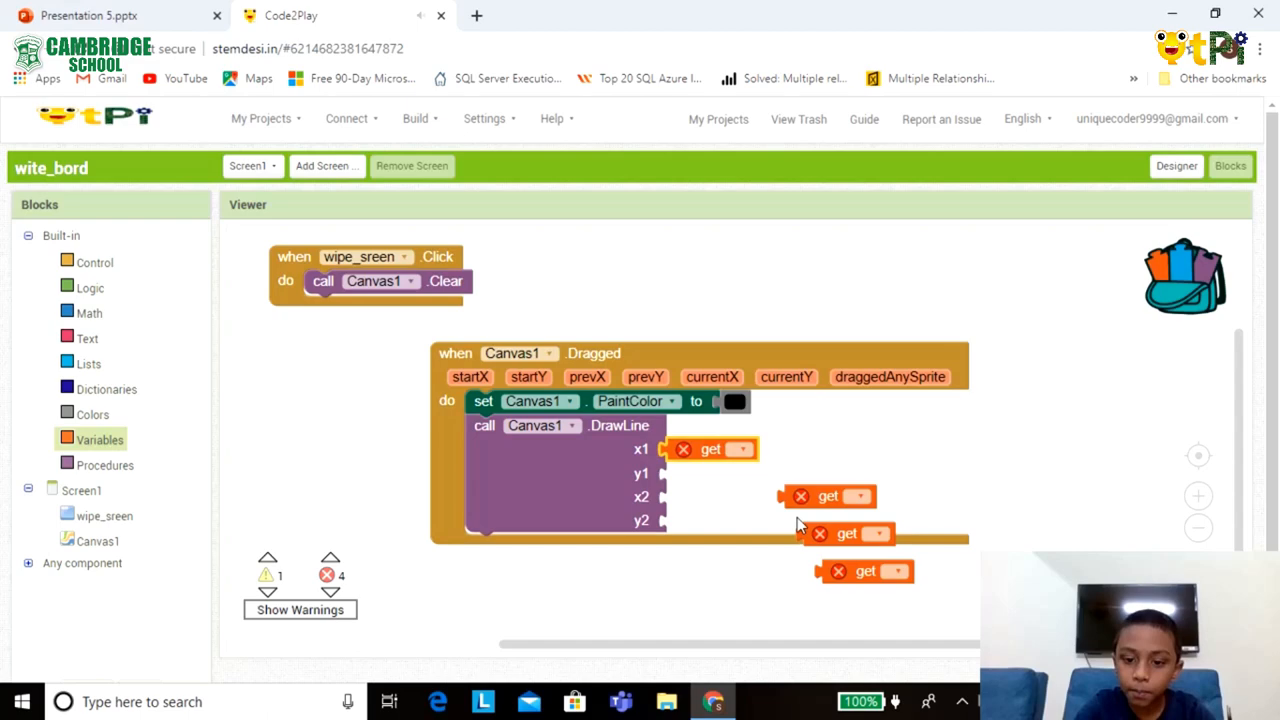
pyautogui.moveTo(828, 496); pyautogui.dragTo(710, 473)
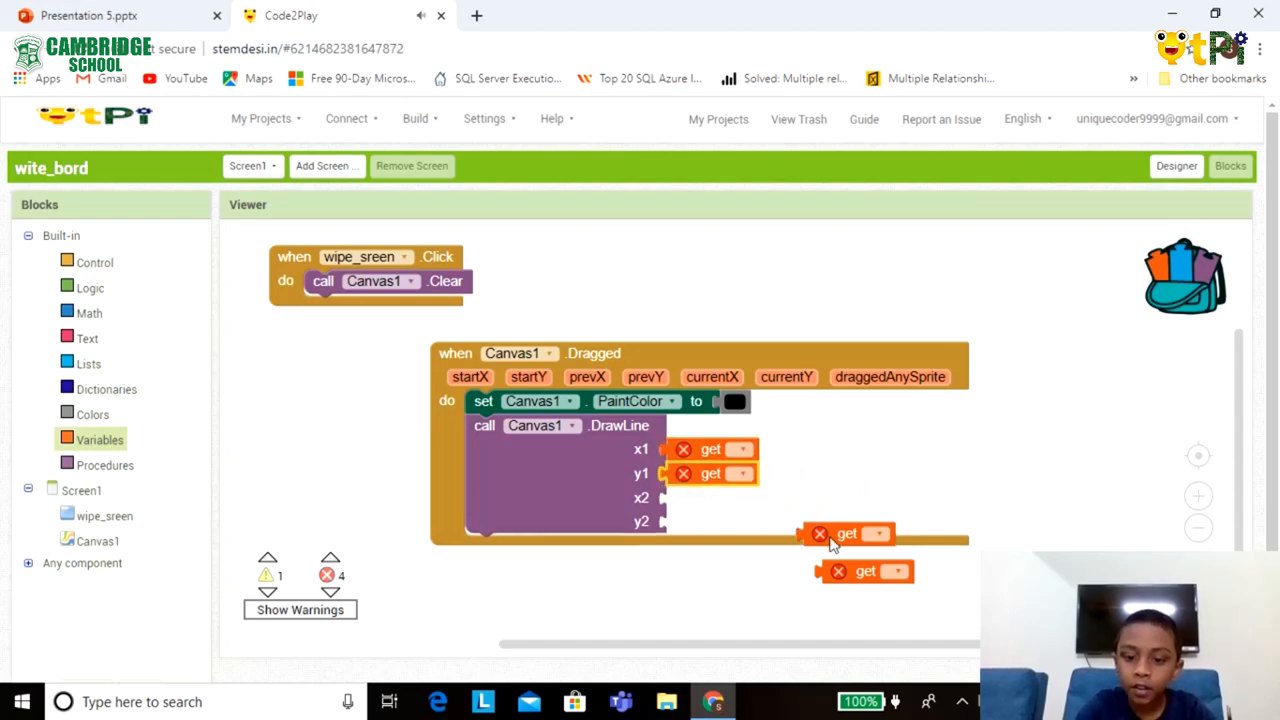
pyautogui.moveTo(845, 533); pyautogui.dragTo(710, 498)
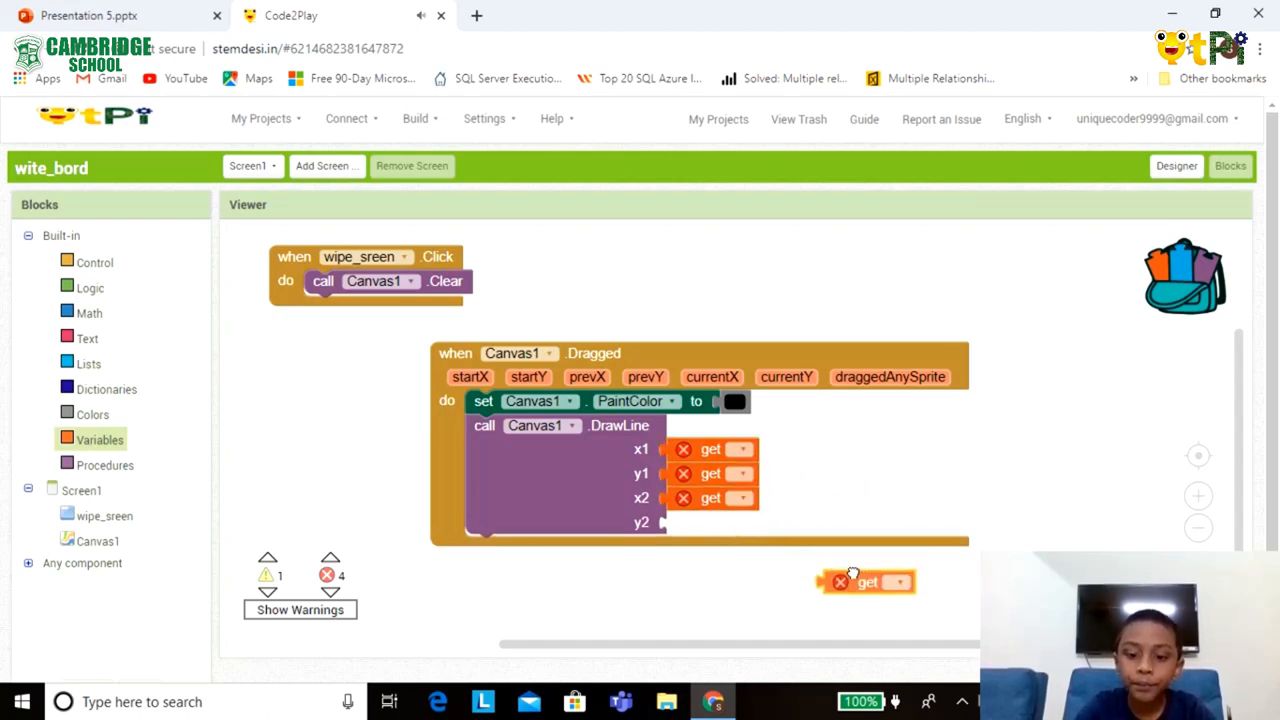
pyautogui.moveTo(865, 582); pyautogui.dragTo(710, 522)
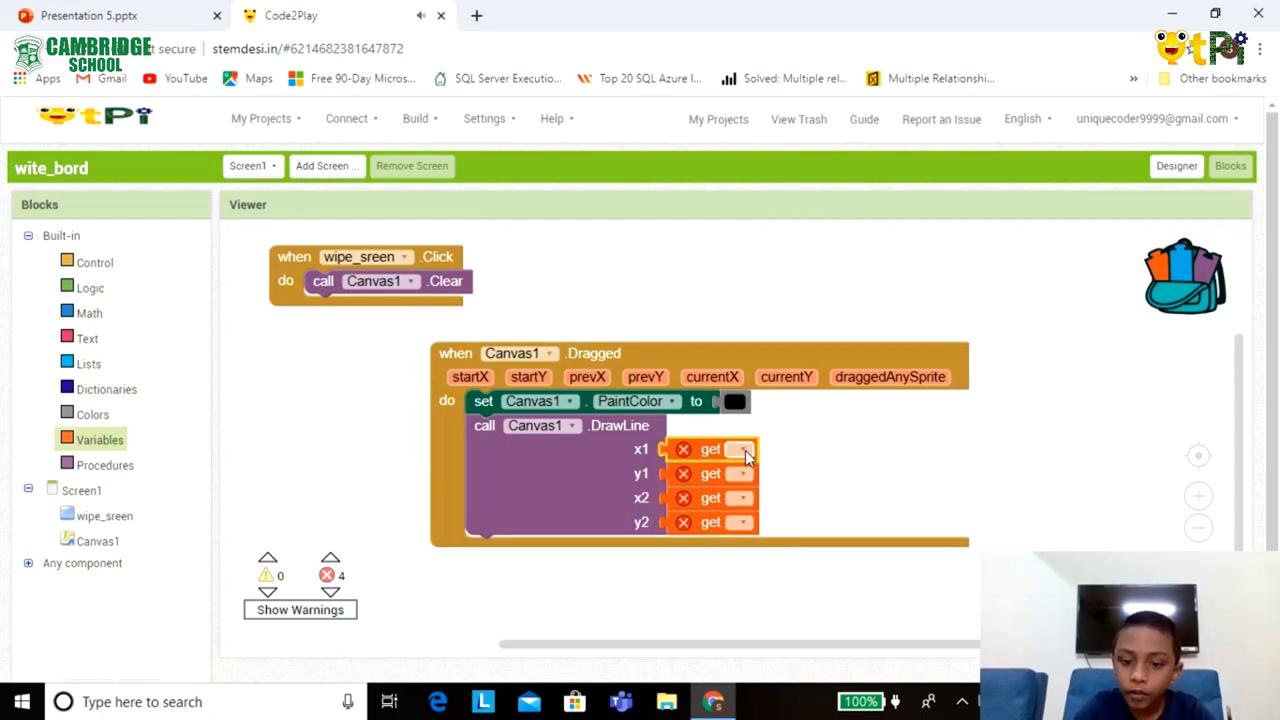
# Set the DrawLine getters to prevX, prevY, currentX and currentY.
pyautogui.click(740, 448)
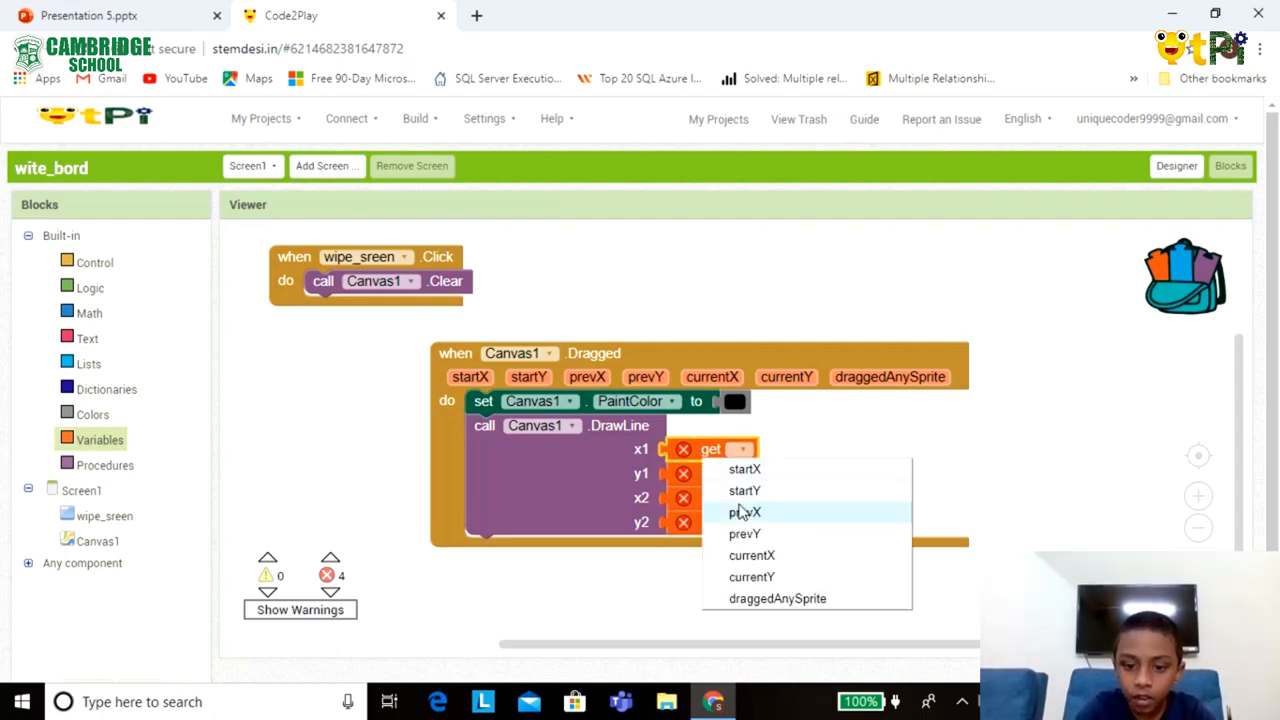
pyautogui.click(744, 511)
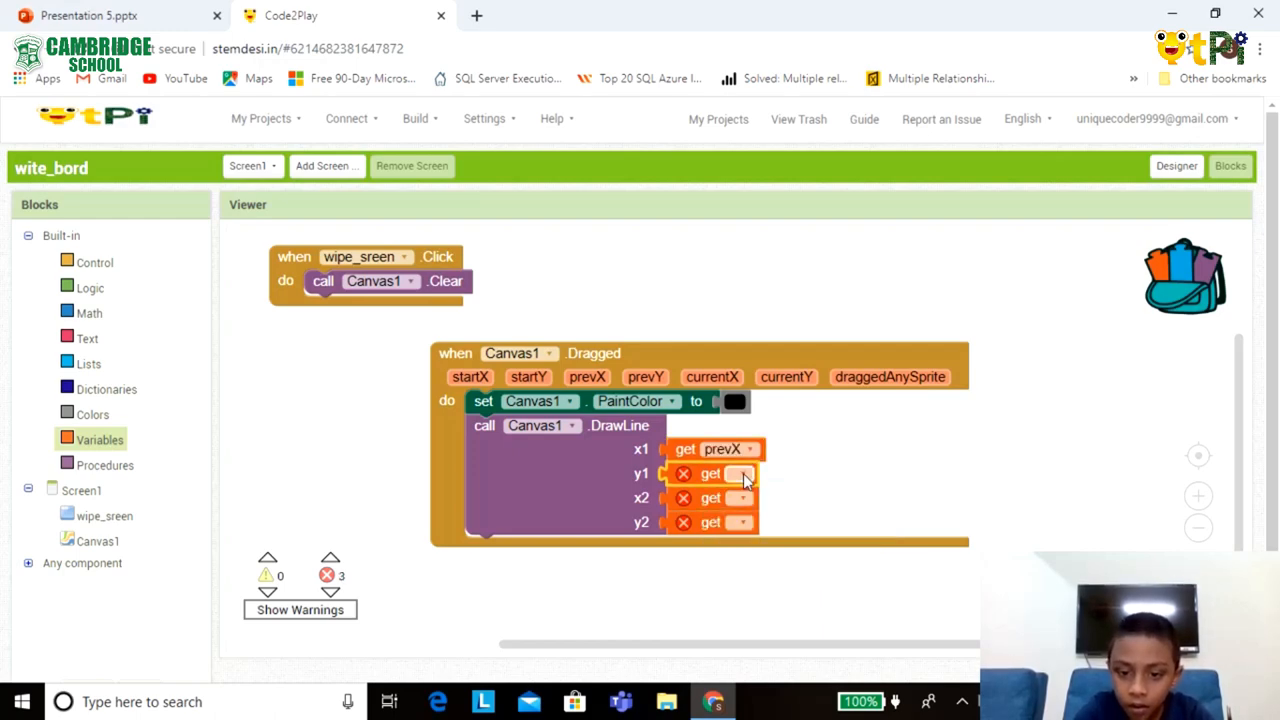
pyautogui.click(740, 473)
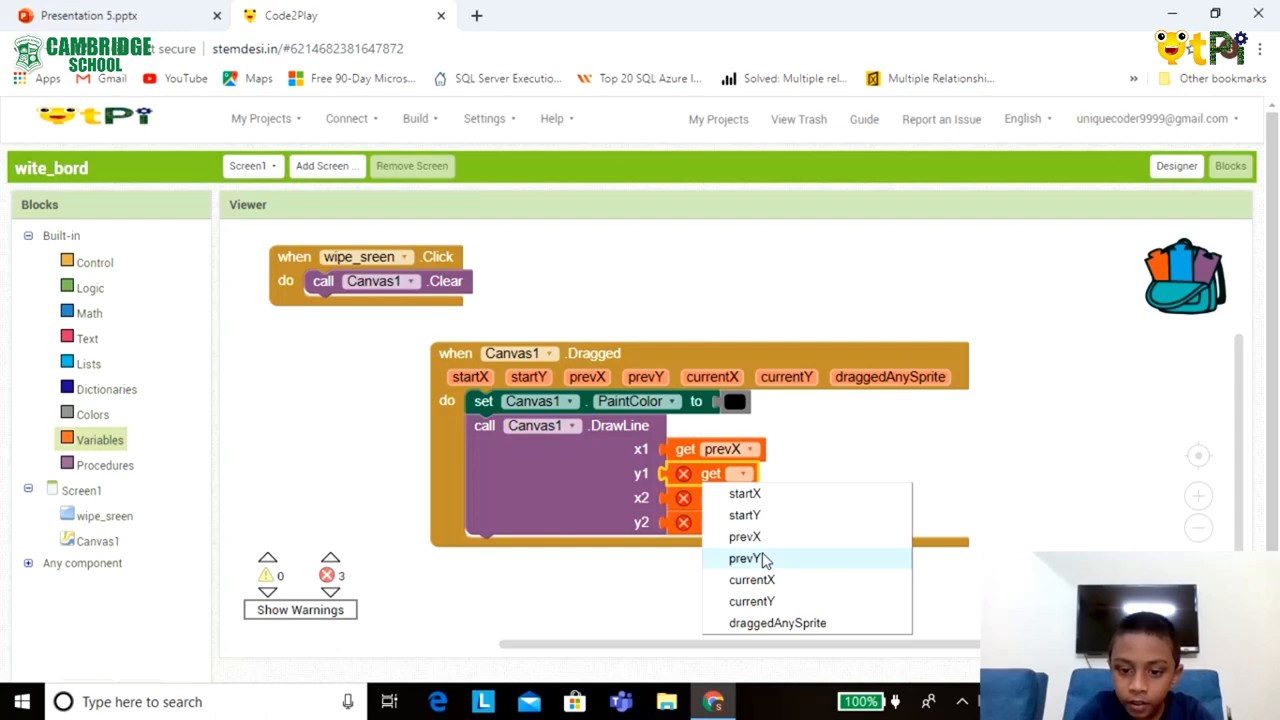
pyautogui.click(744, 558)
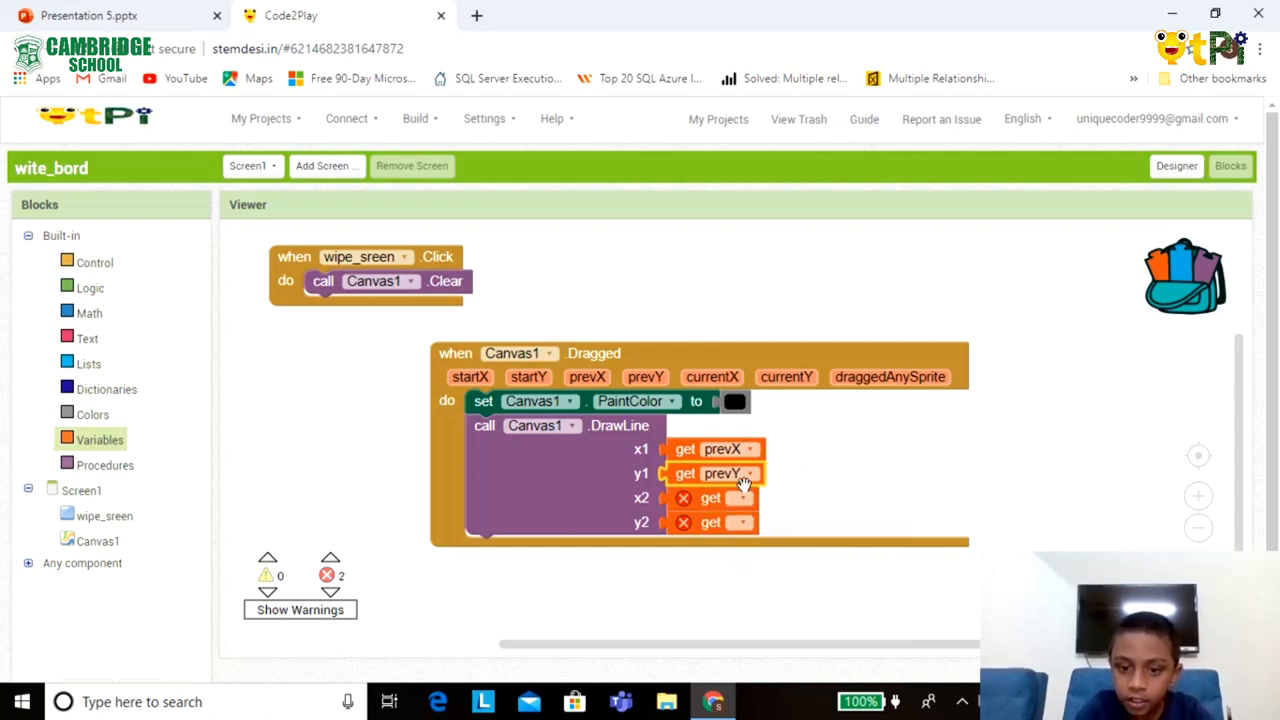
pyautogui.click(740, 497)
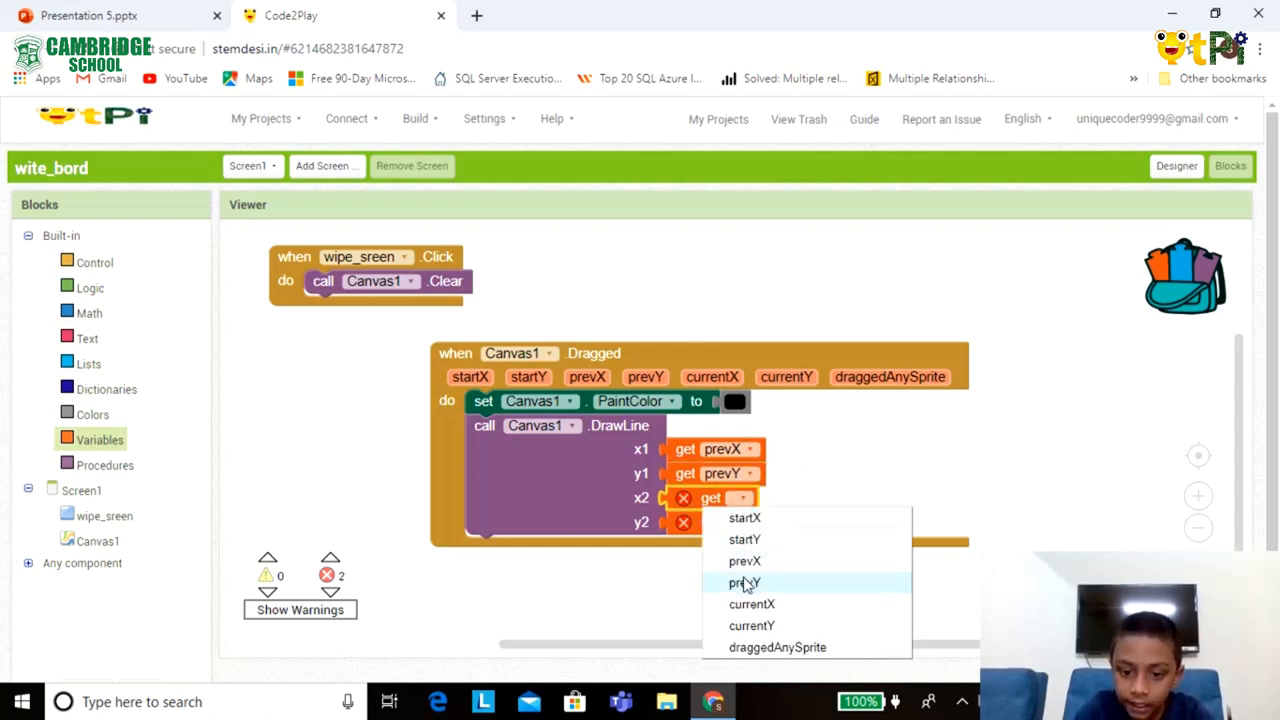
pyautogui.click(751, 604)
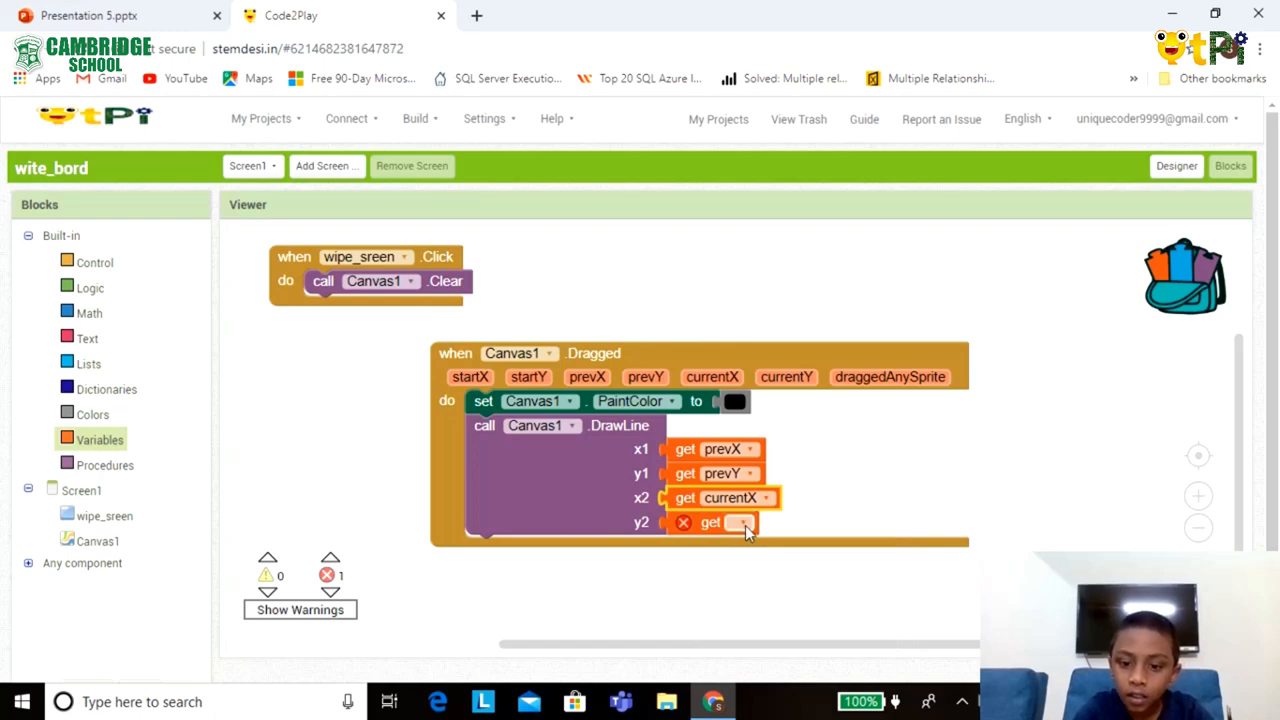
pyautogui.click(740, 522)
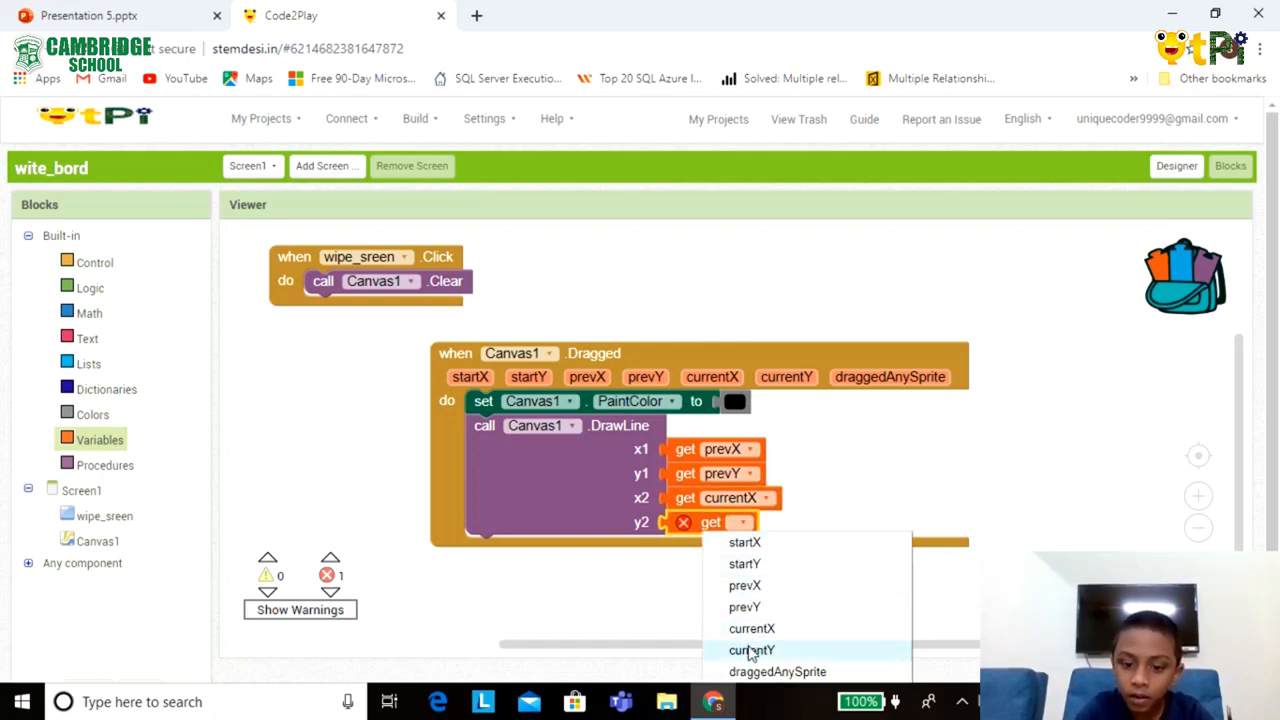
pyautogui.click(752, 650)
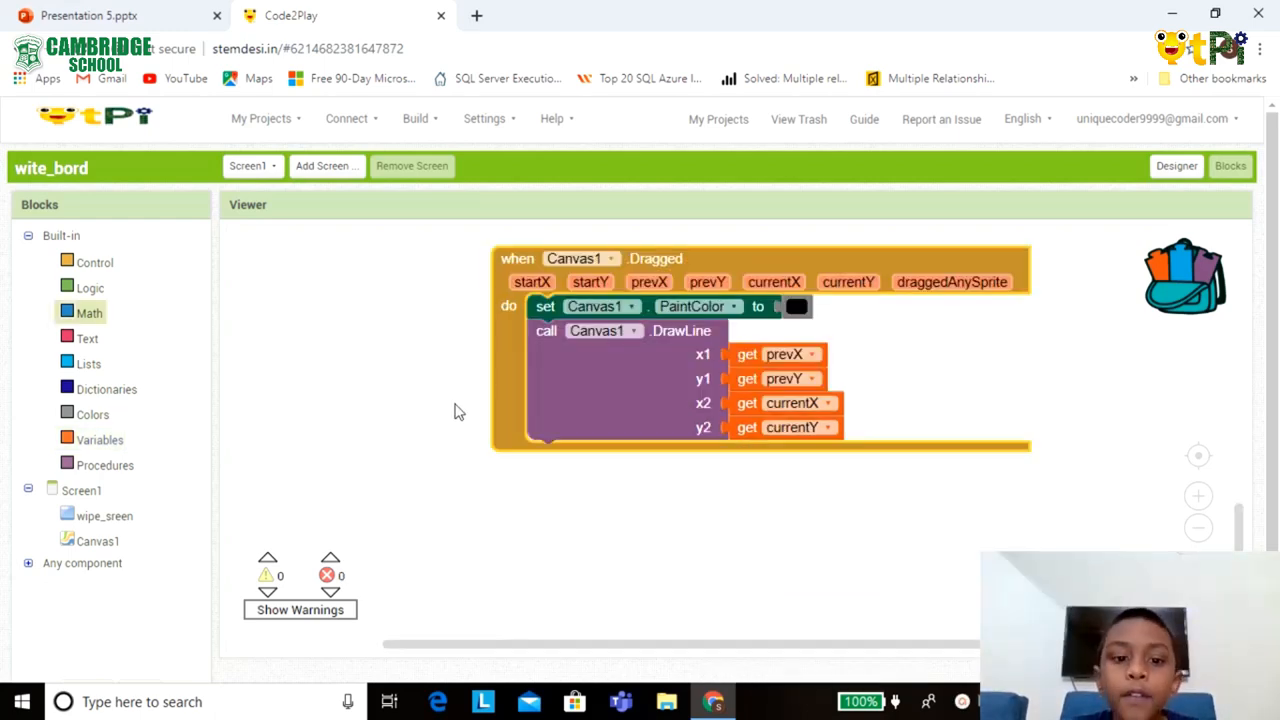
pyautogui.moveTo(472, 411)
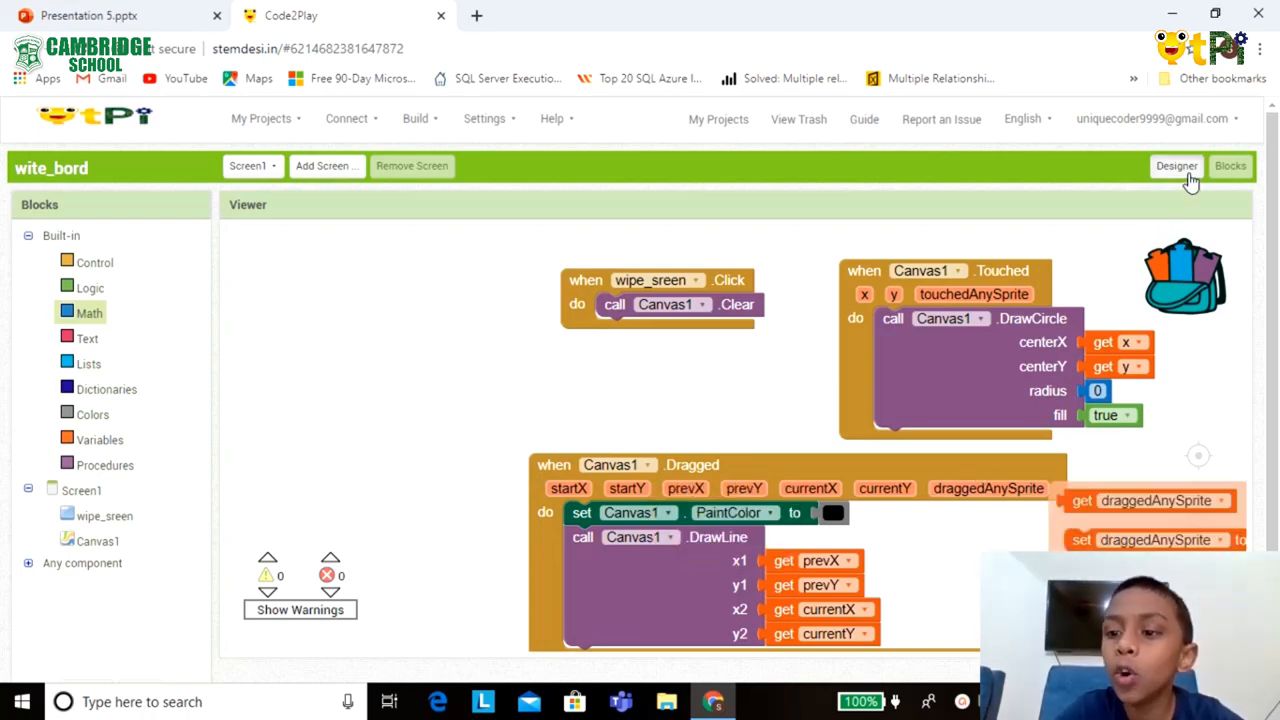
# Return to the Designer view showing the wipe screen button and canvas.
pyautogui.click(1176, 165)
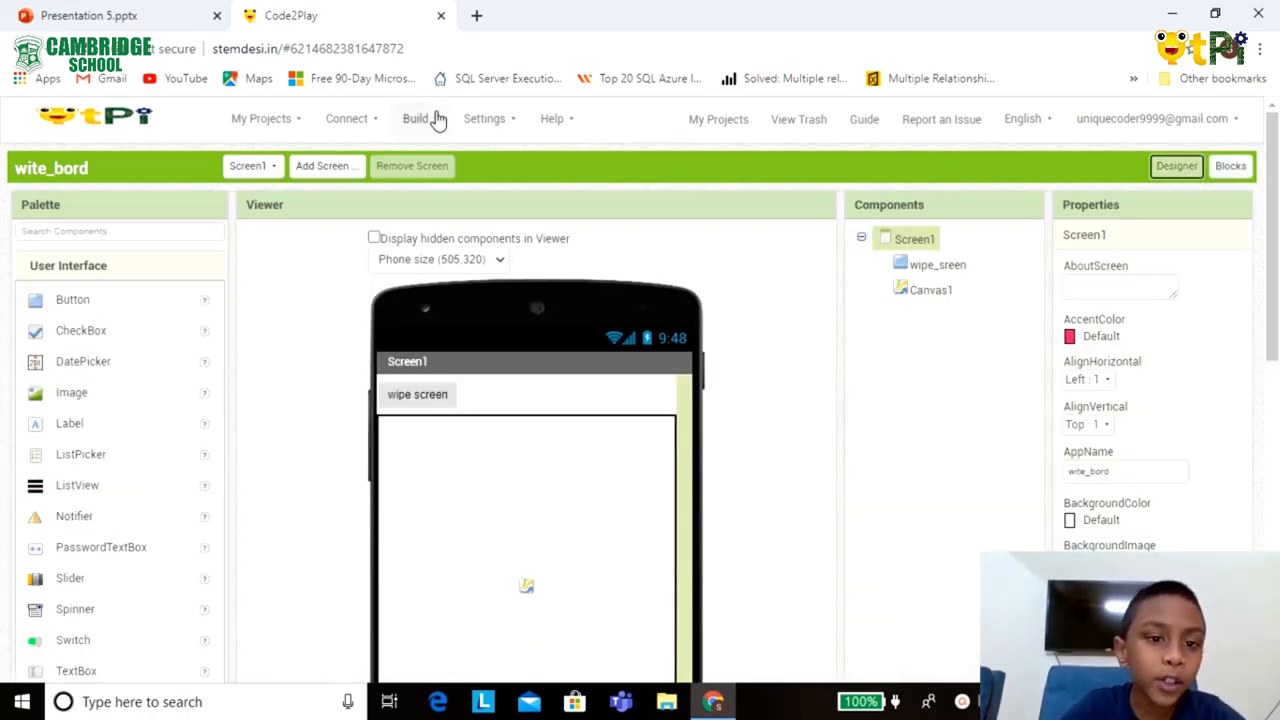
pyautogui.moveTo(407, 572)
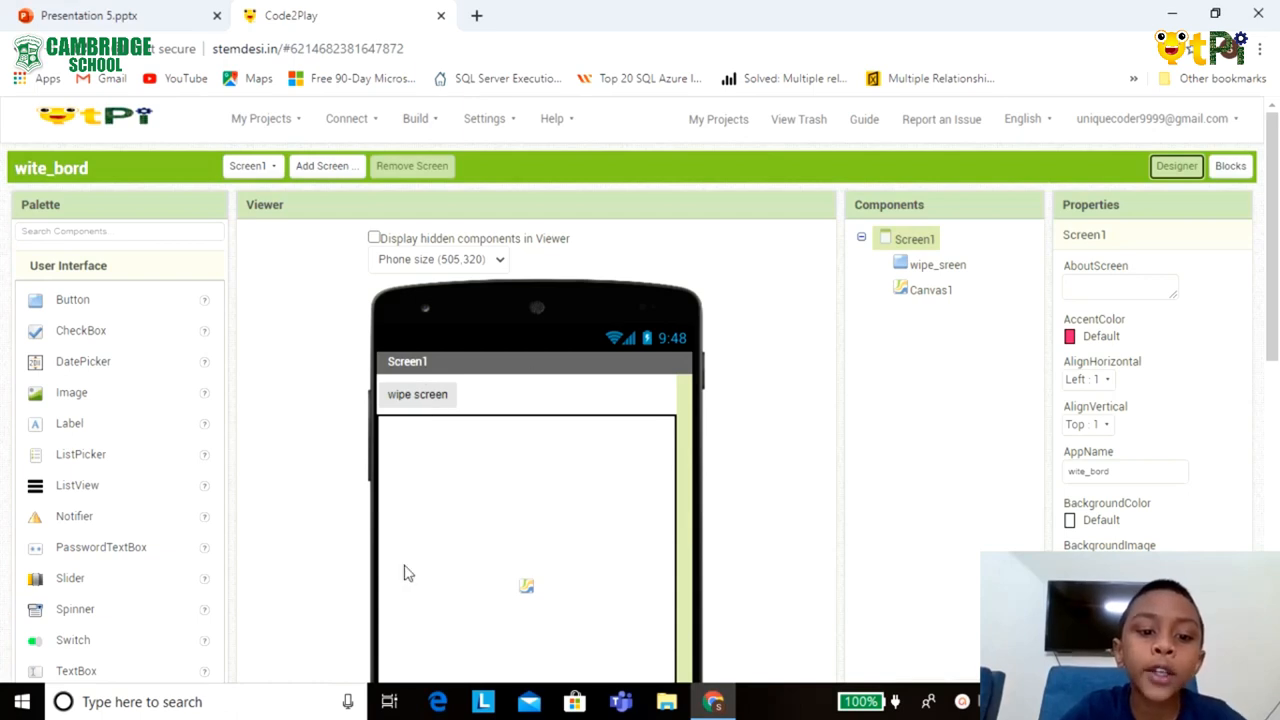
pyautogui.moveTo(415, 118)
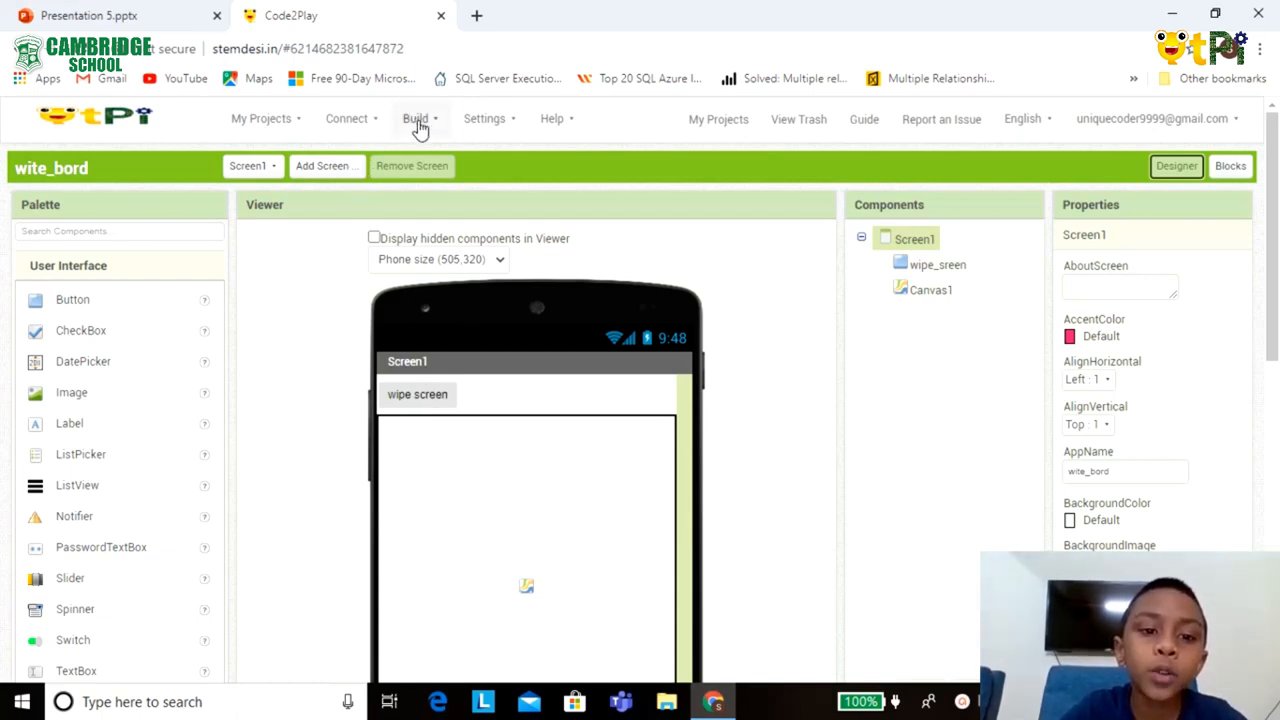
# Open the Build menu with options for a QR code or saved .apk.
pyautogui.click(415, 118)
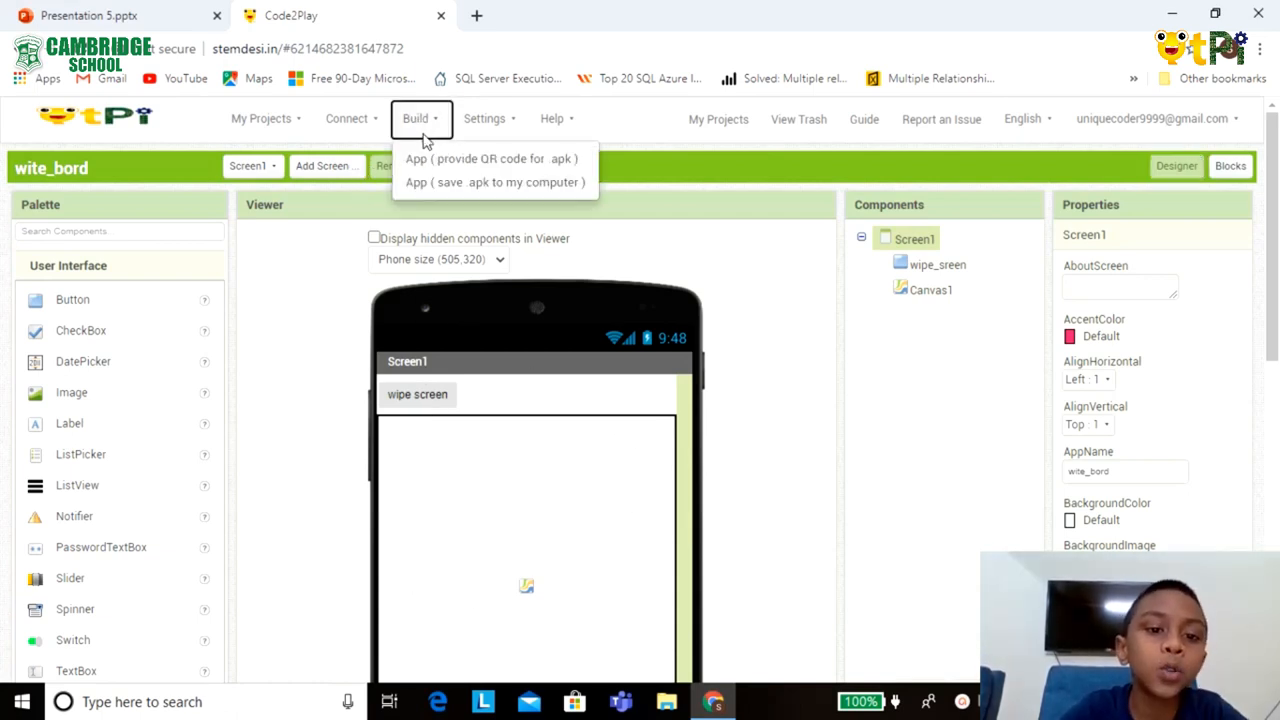
pyautogui.moveTo(442, 182)
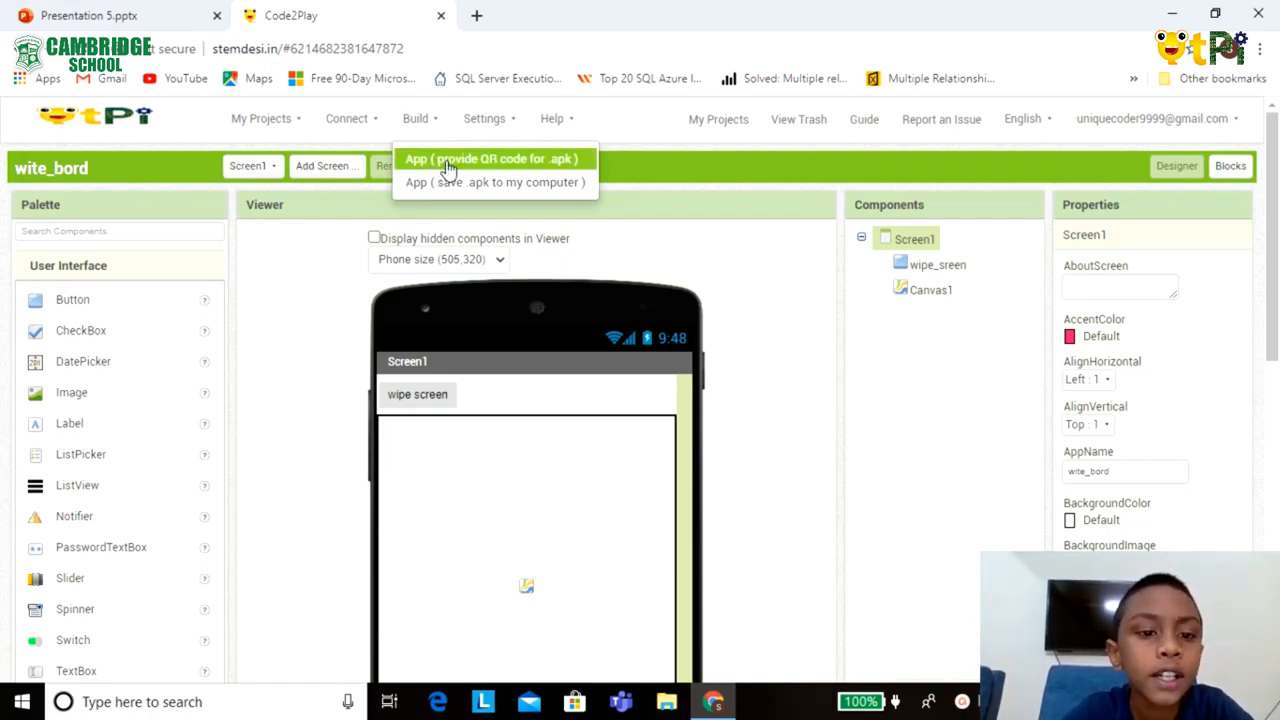
pyautogui.moveTo(528, 168)
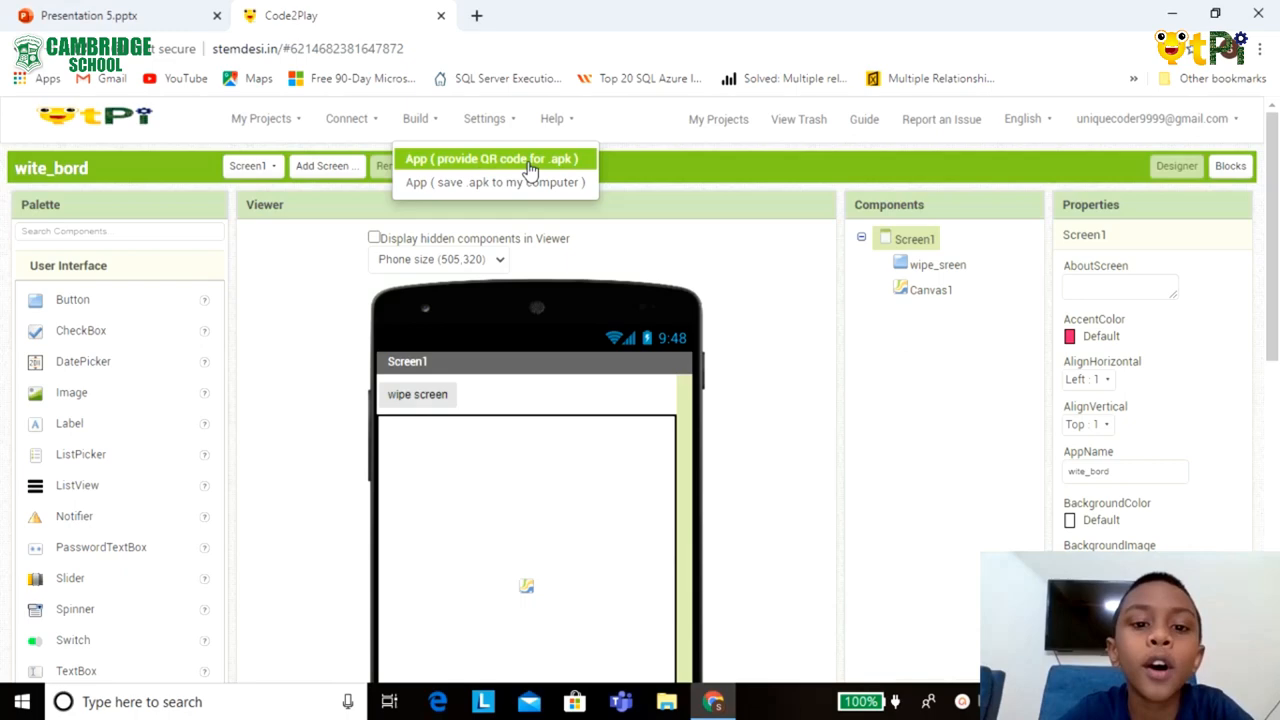